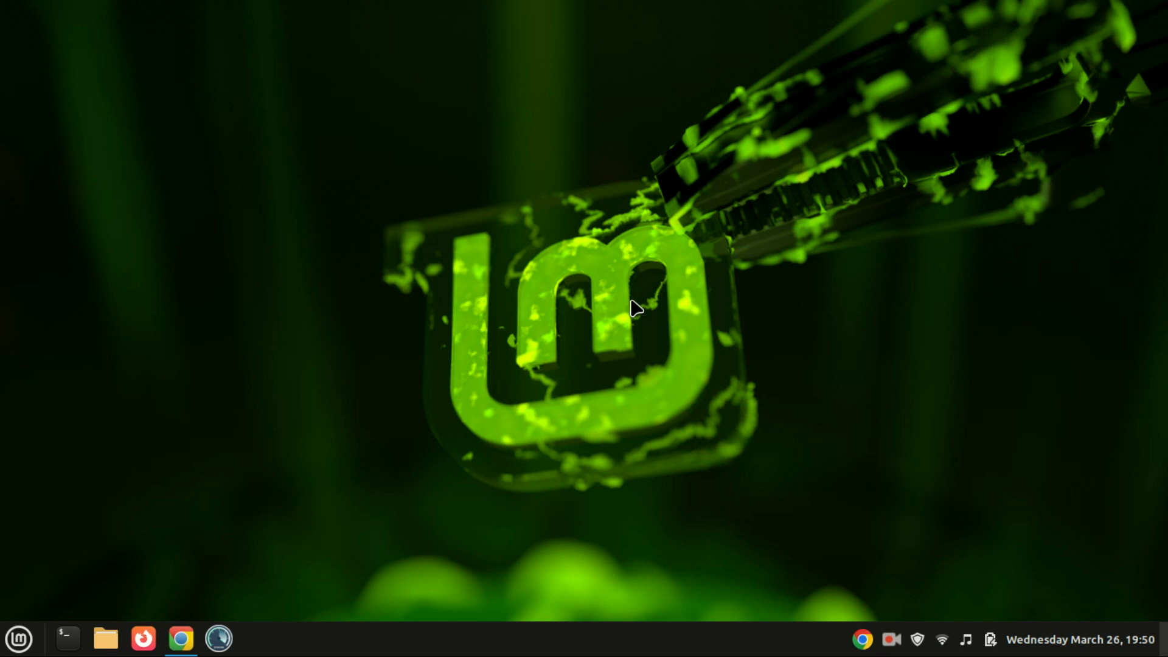
pyautogui.moveTo(217, 563)
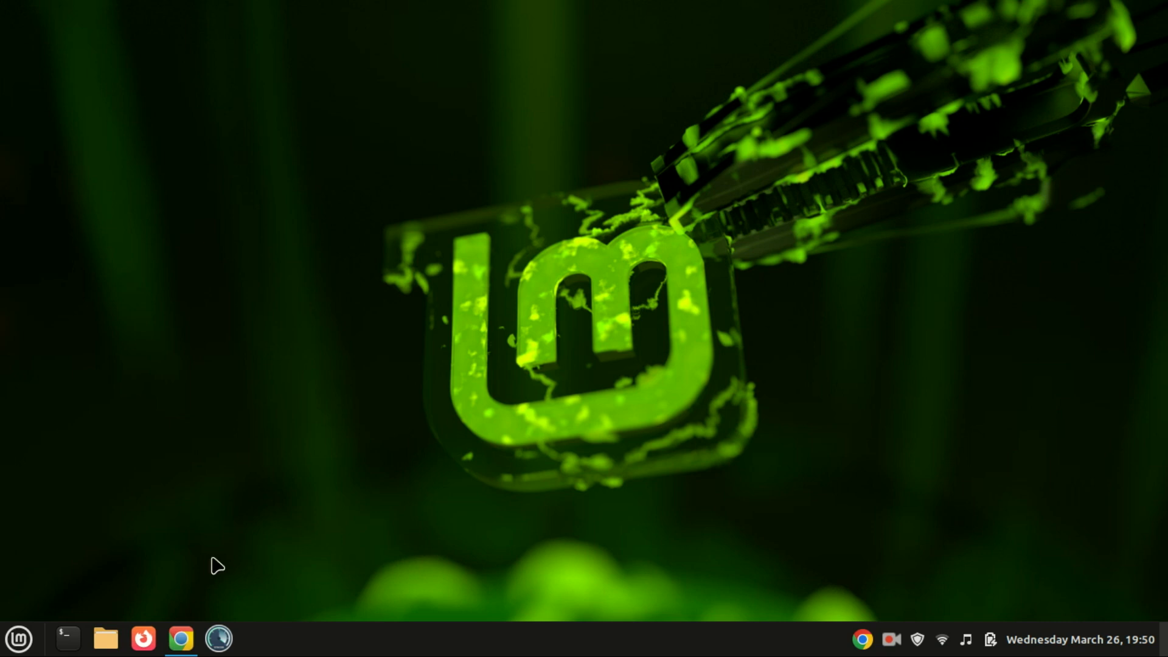
pyautogui.moveTo(635, 309)
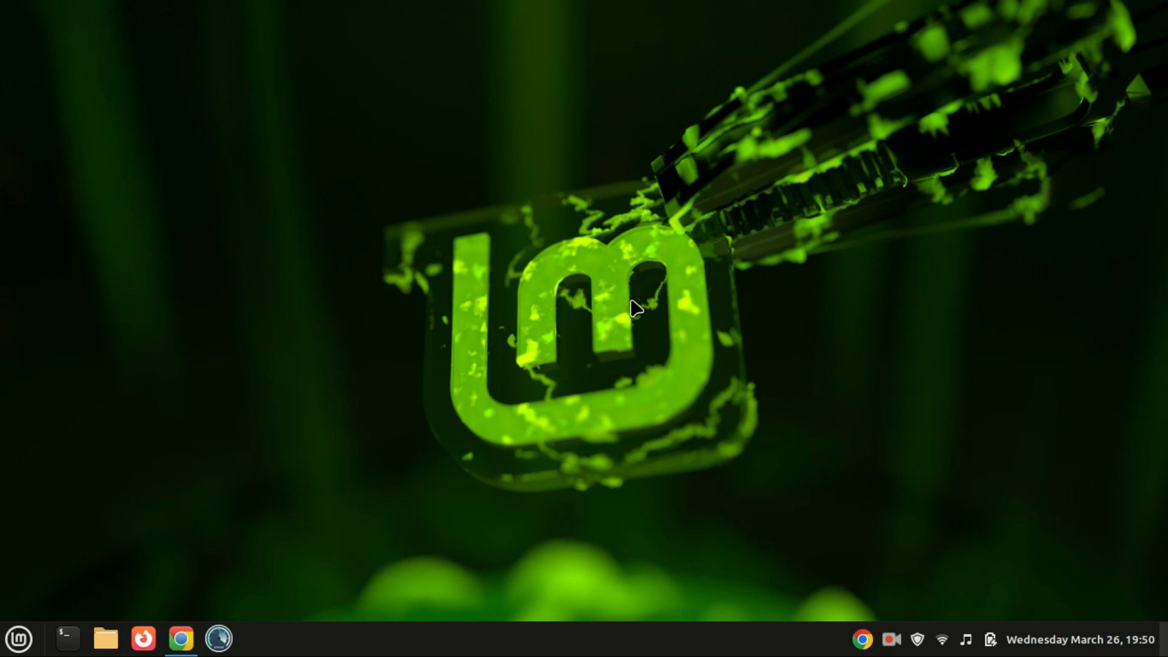
# Step: Restore the Google Chrome window from the taskbar
pyautogui.click(180, 639)
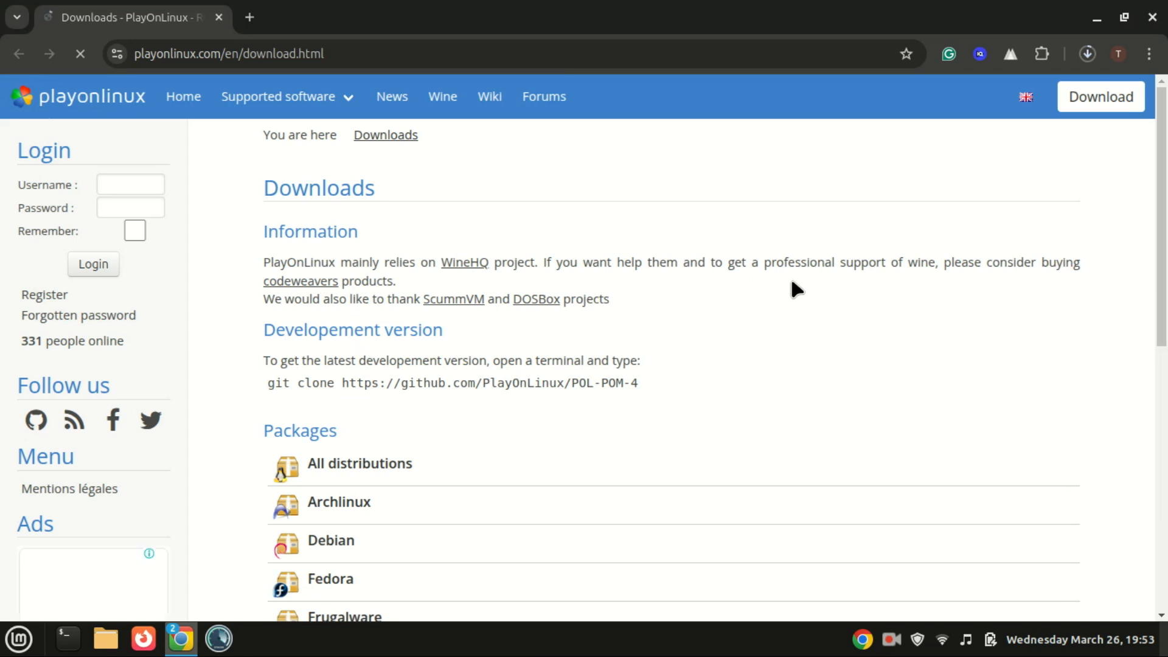
# Step: Review the PlayOnLinux package list for distributions, then close Chrome
pyautogui.scroll(-3)
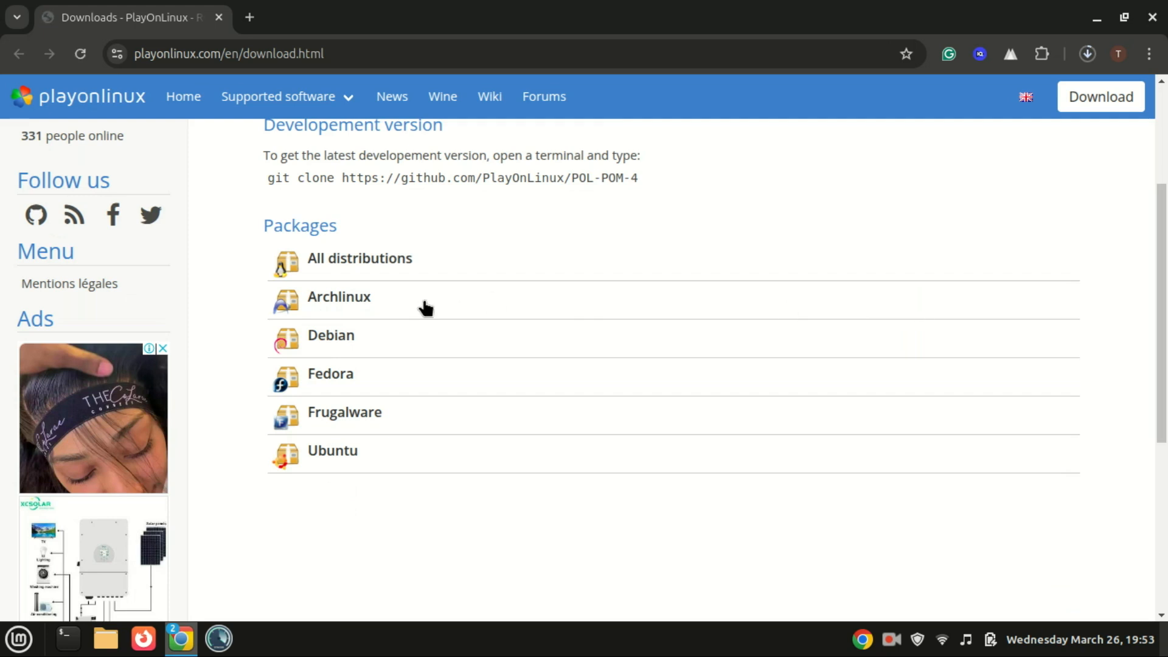
pyautogui.moveTo(338, 380)
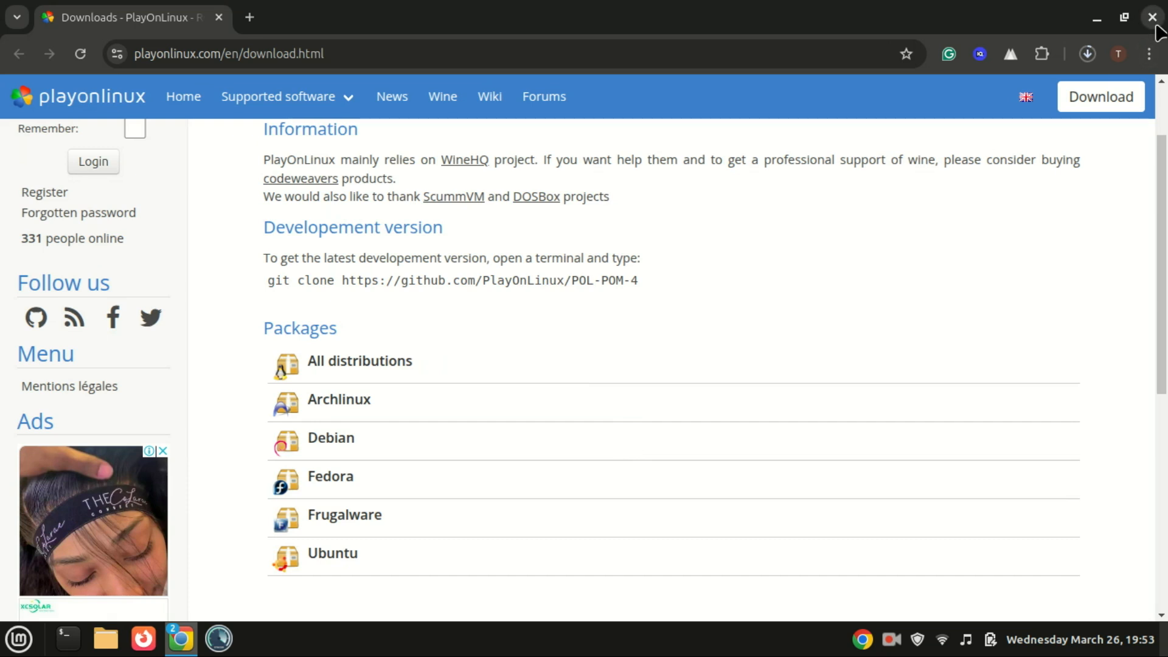
pyautogui.click(1152, 15)
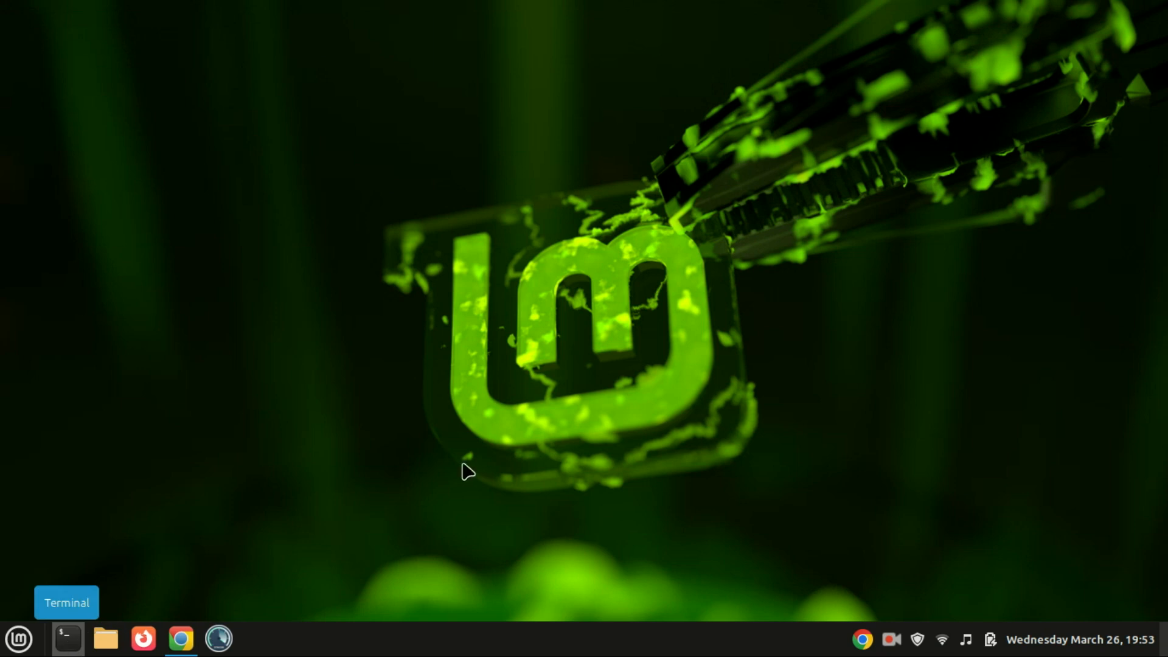
# Step: Run 'sudo apt install playonlinux' in a new terminal, entering the password and confirming with y
pyautogui.click(67, 639)
pyautogui.write('su')
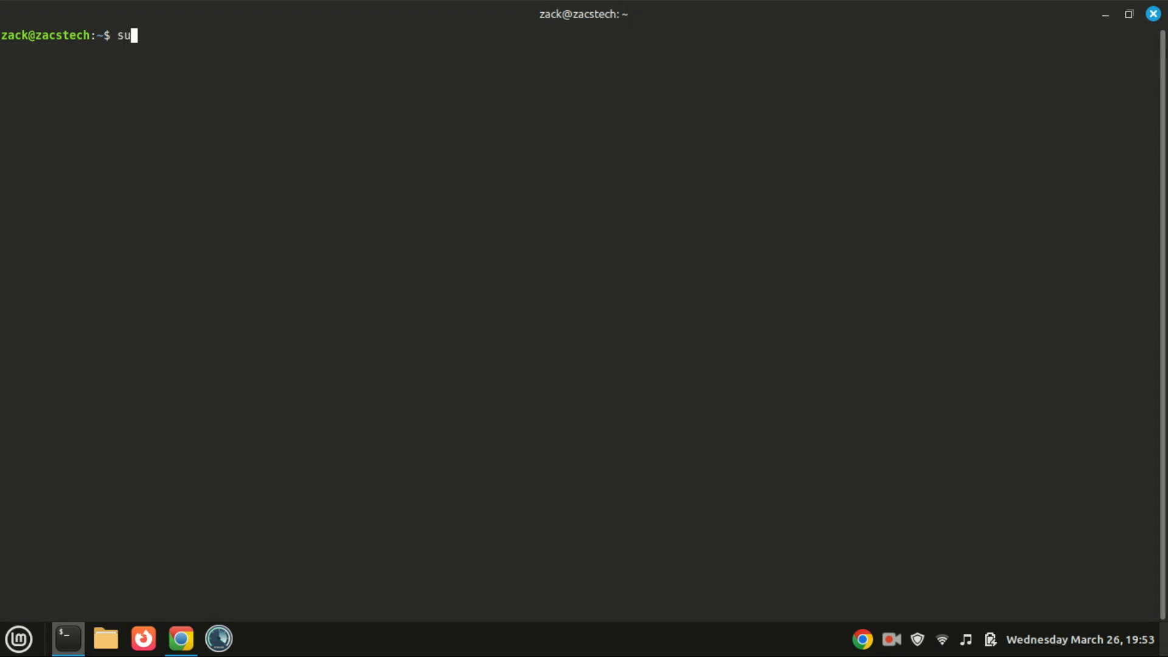
pyautogui.write('do ap')
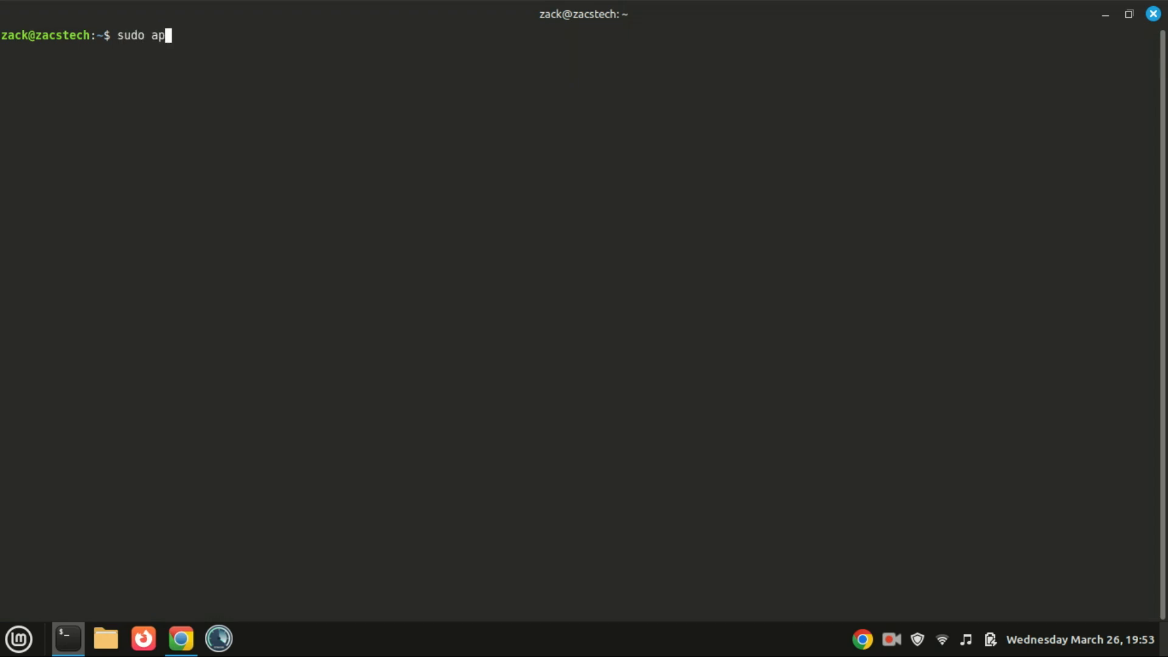
pyautogui.write('t in')
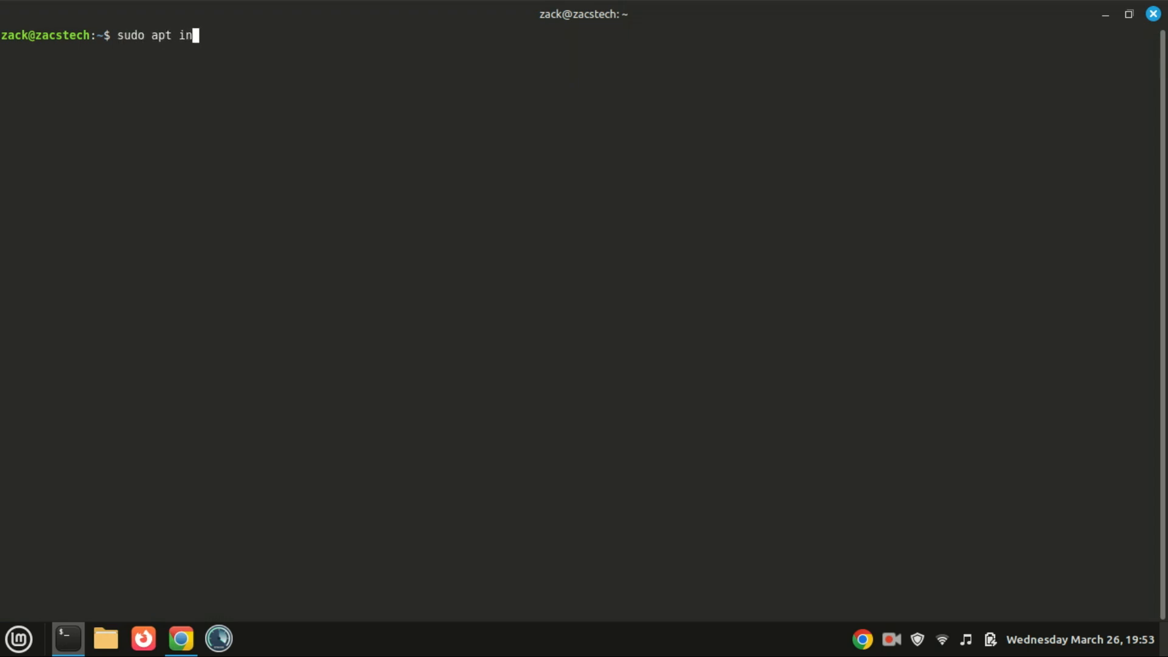
pyautogui.write('stall')
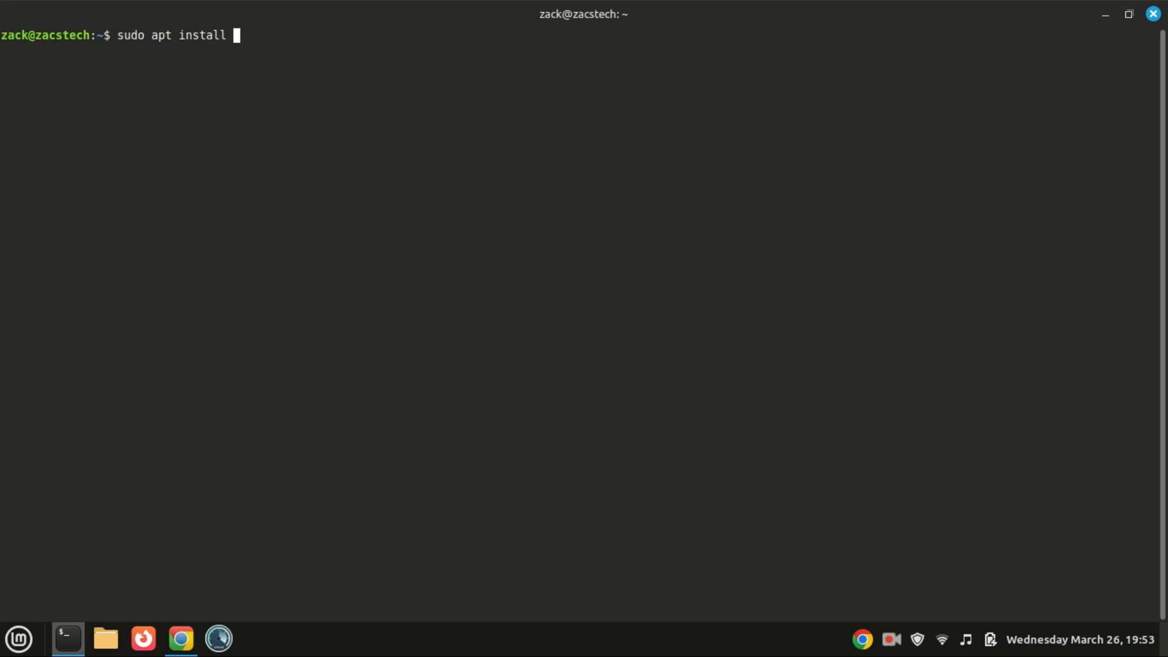
pyautogui.write('play')
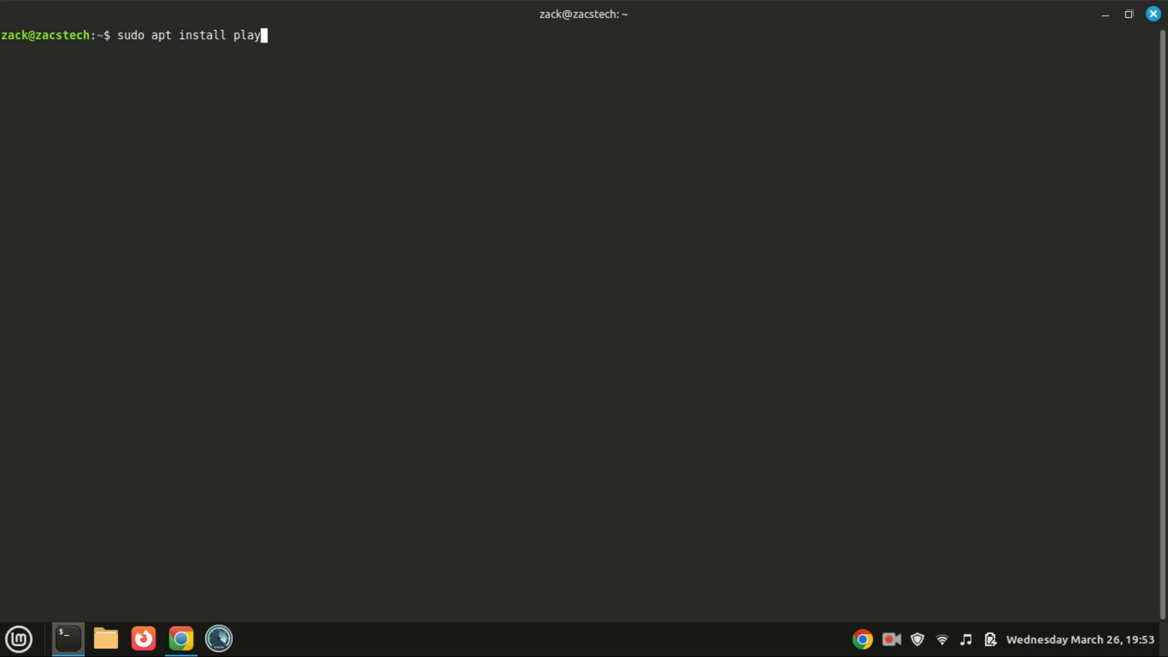
pyautogui.write('onlinux')
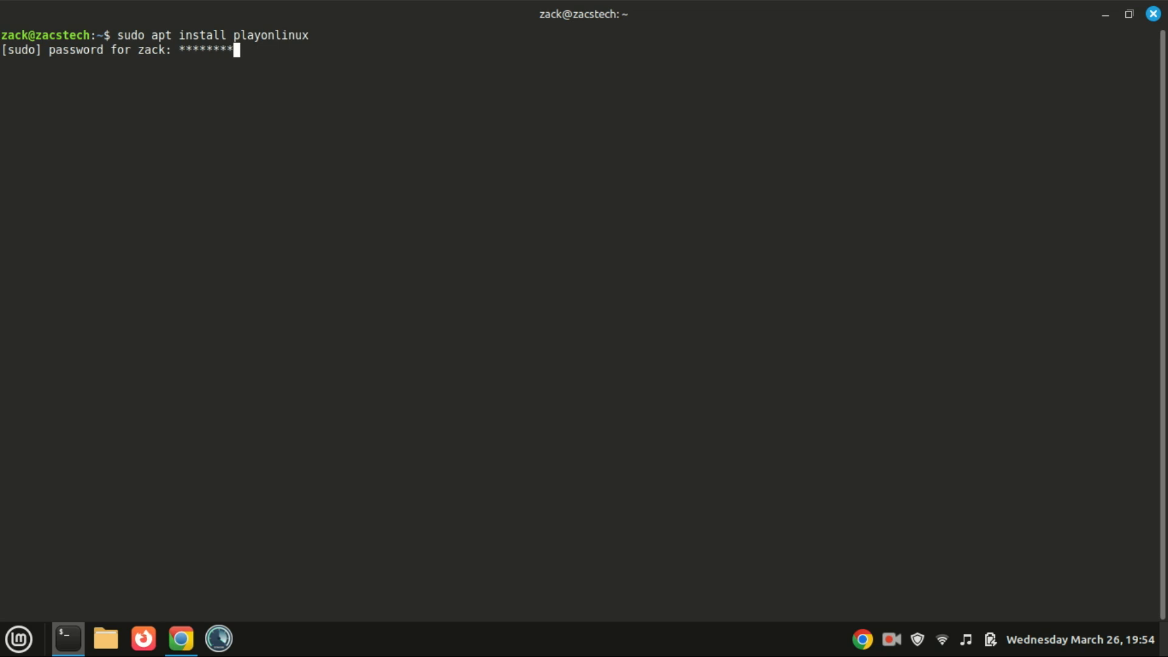
pyautogui.write('*')
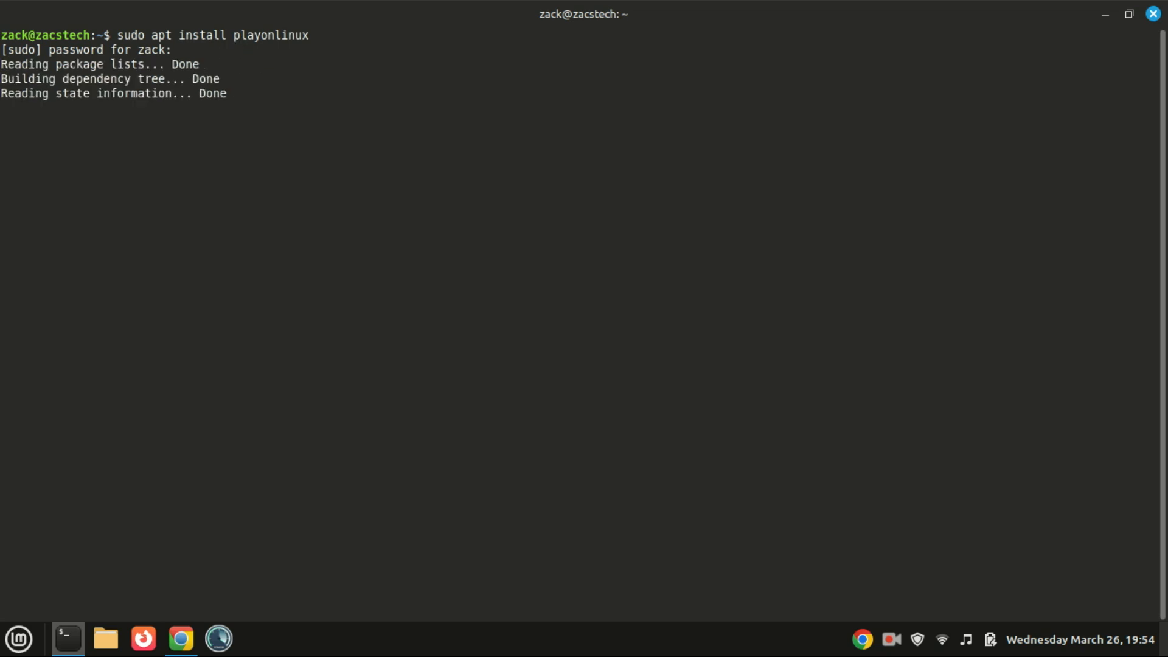
pyautogui.write('y')
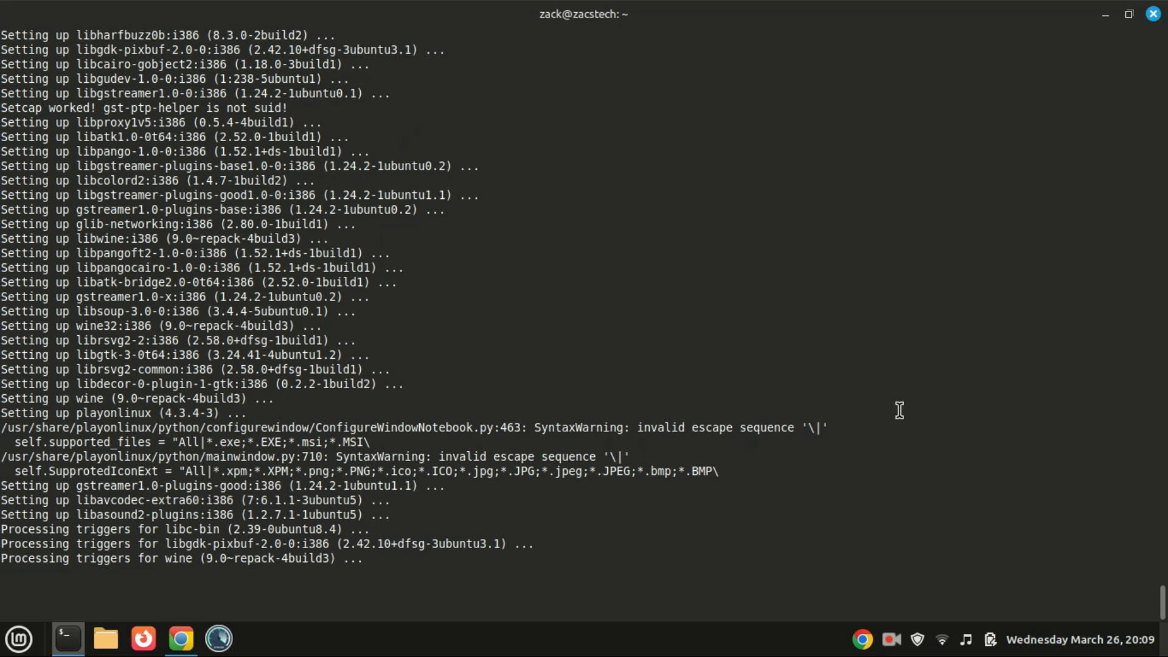
# Step: Clear the terminal, show the pacman and flatpak alternatives, then run 'sudo dpkg --add-architecture i386'
pyautogui.write('c')
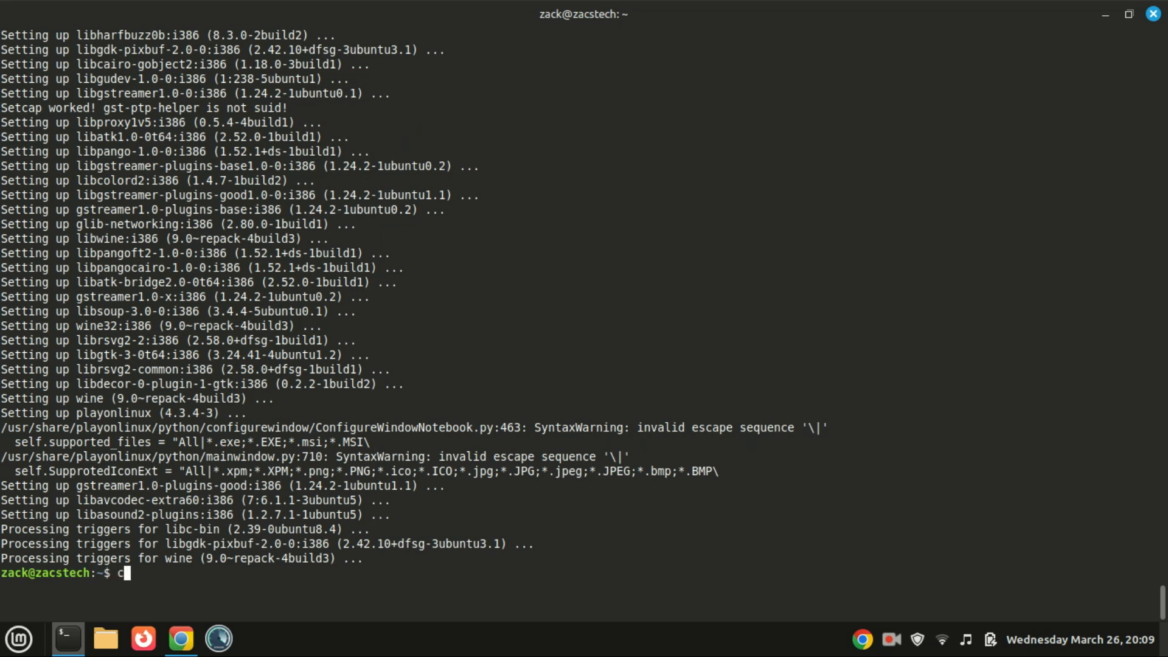
pyautogui.write('lear')
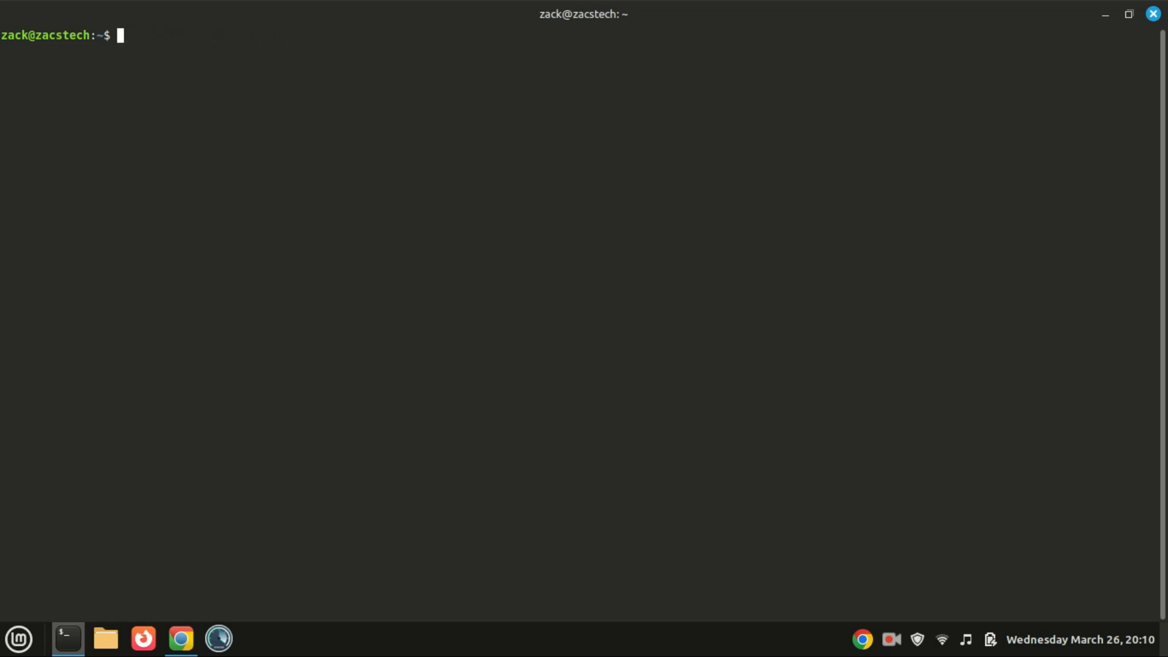
pyautogui.write('sudo pacman -S playonlinux')
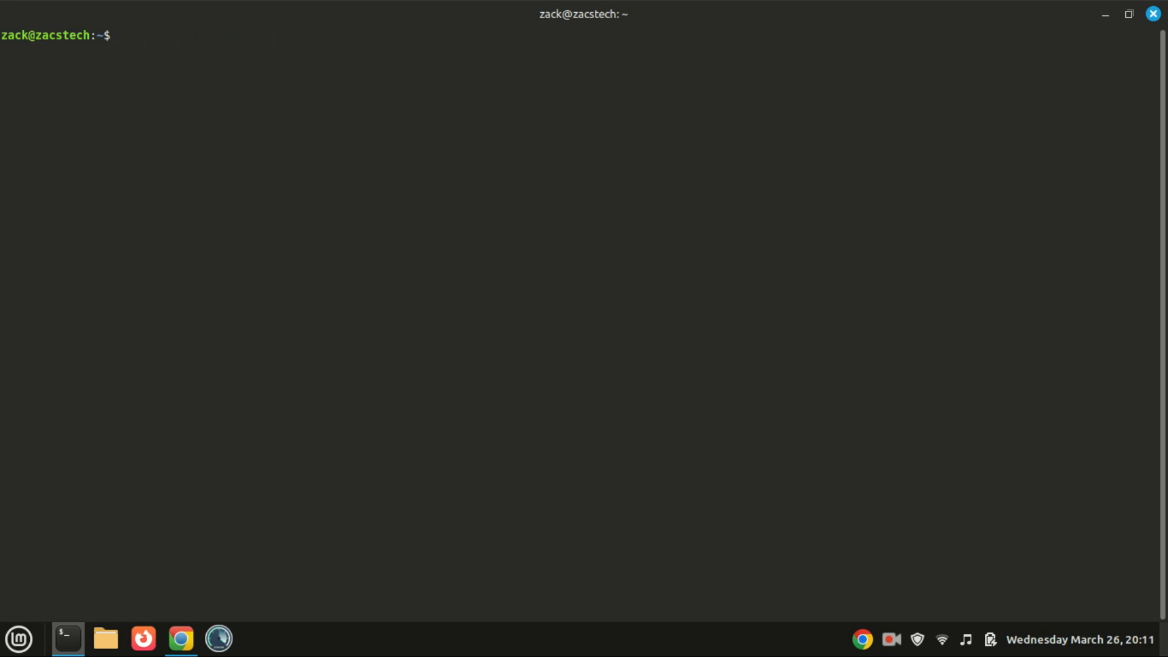
pyautogui.write('flatpak install flathub com.playonlinux.PlayOnLinux4')
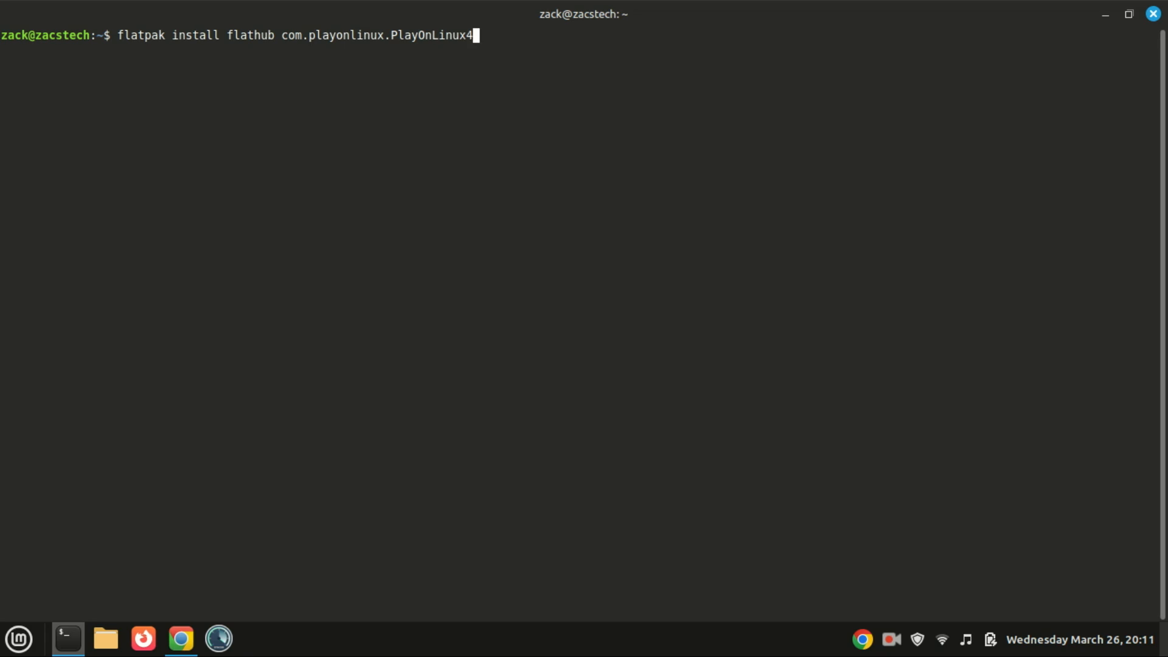
pyautogui.write('sudo dpkg --add-architecture i386')
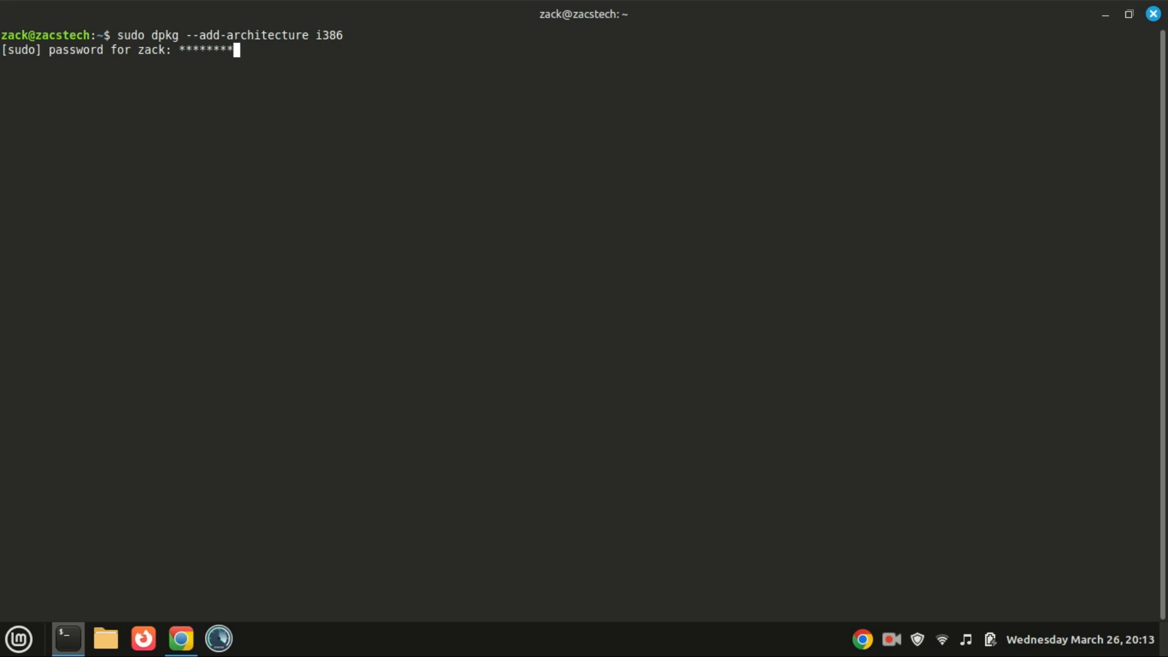
# Step: Enter the password and run 'sudo apt update' to refresh the package lists
pyautogui.write('*')
pyautogui.write('s')
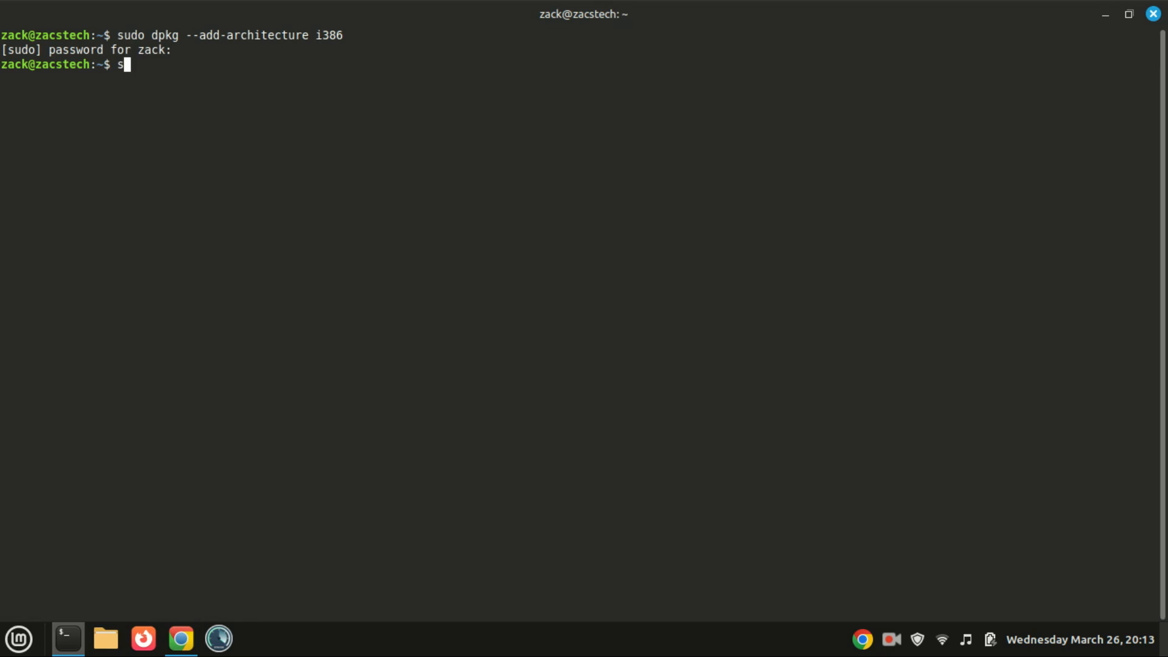
pyautogui.write('udo apt')
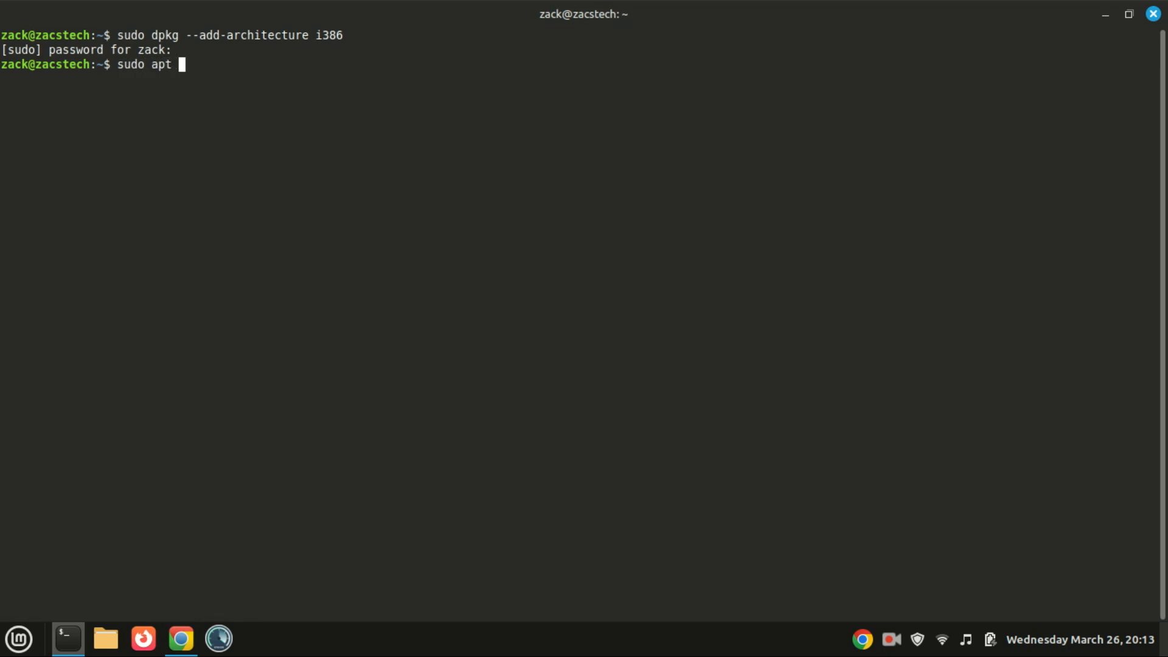
pyautogui.write('updat')
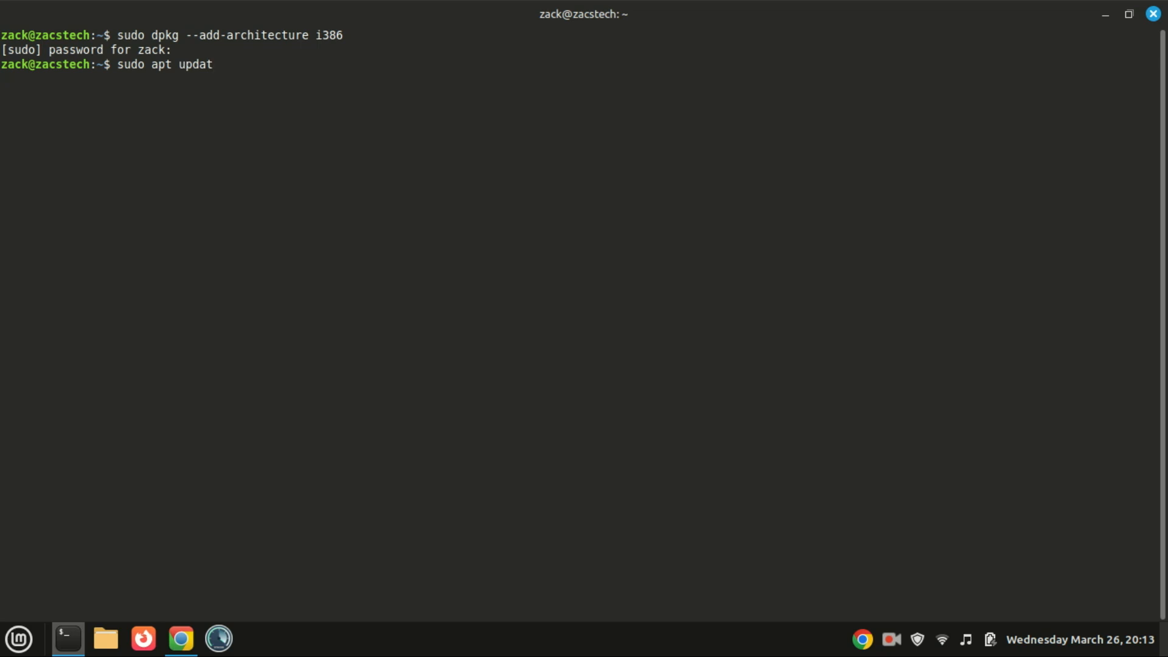
pyautogui.press('Return')
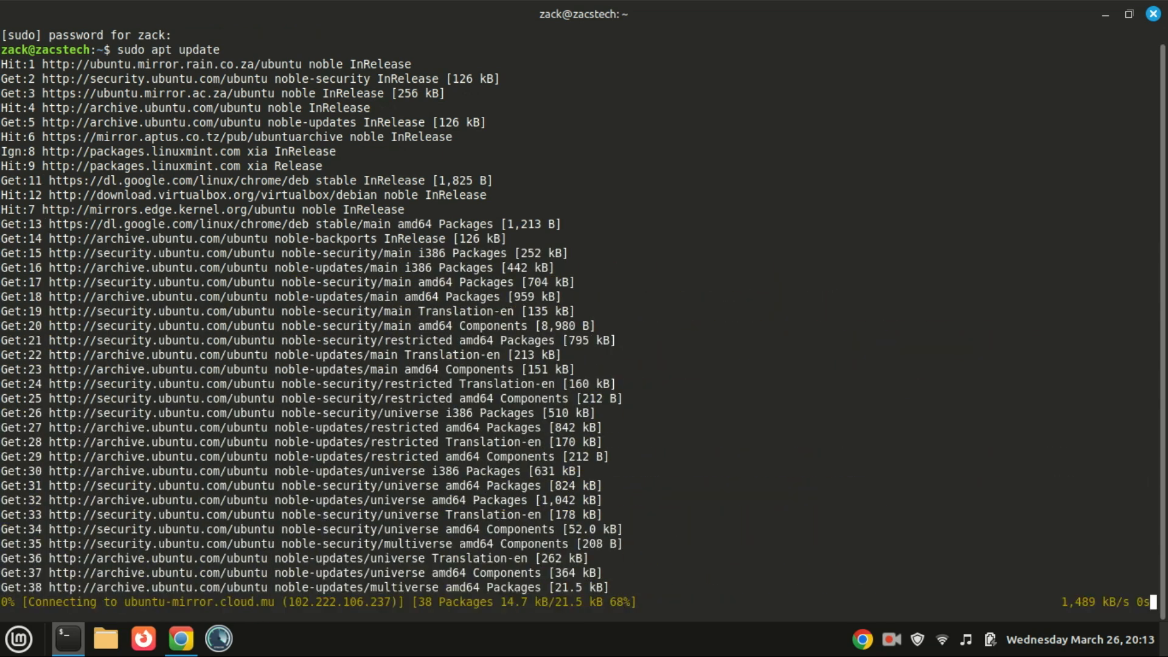
# Step: Install wine64 and wine32 with apt, confirm with y, clear the terminal and bring up the Mint menu
pyautogui.write('sudo apt install wine64 wine32')
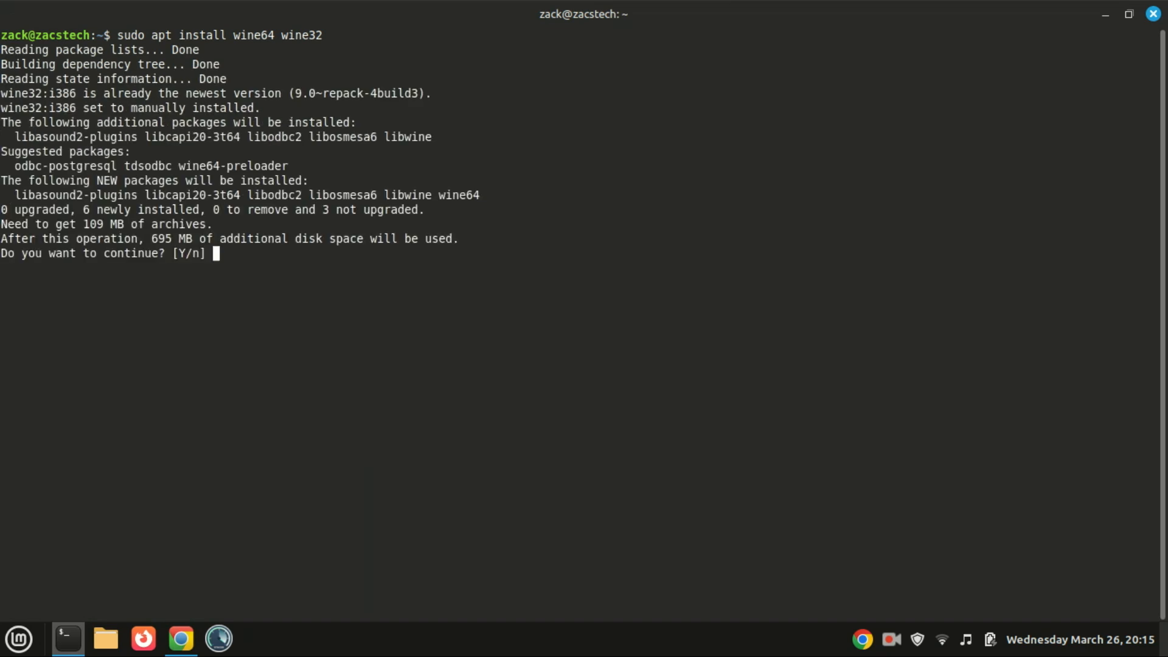
pyautogui.write('y')
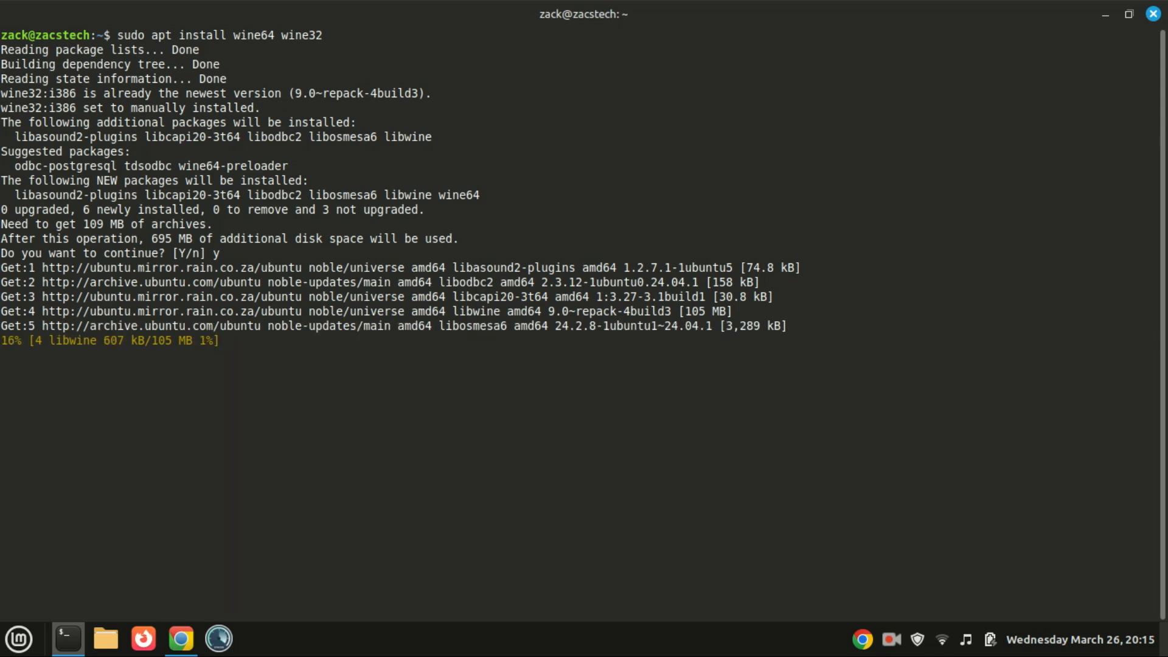
pyautogui.write('cl')
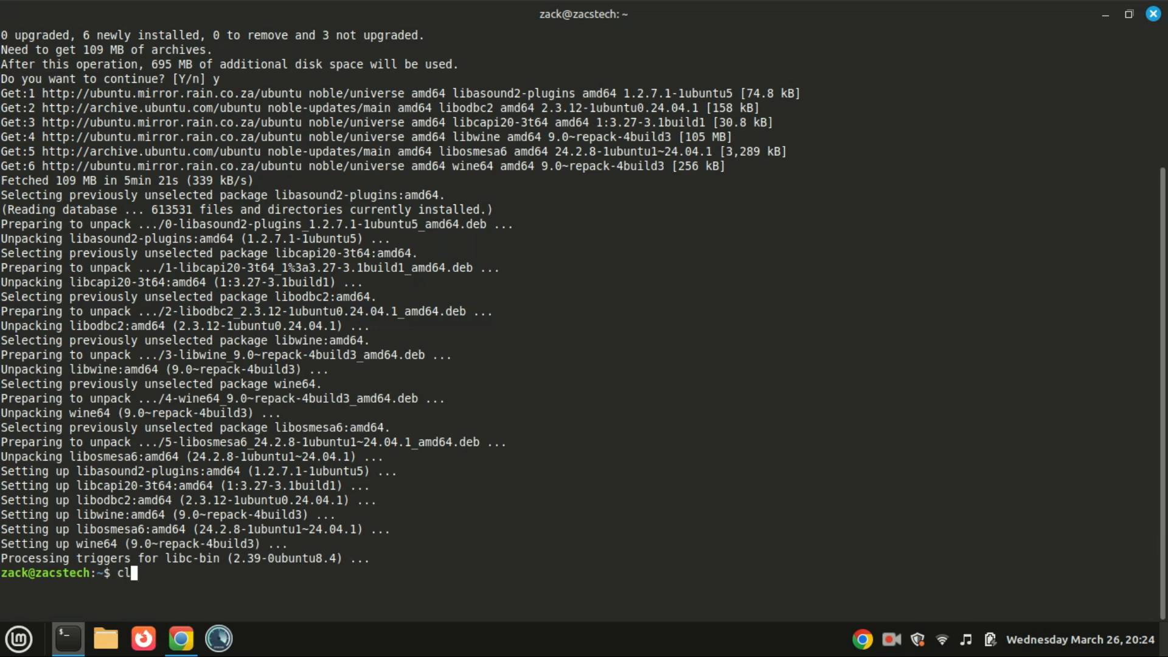
pyautogui.write('ear')
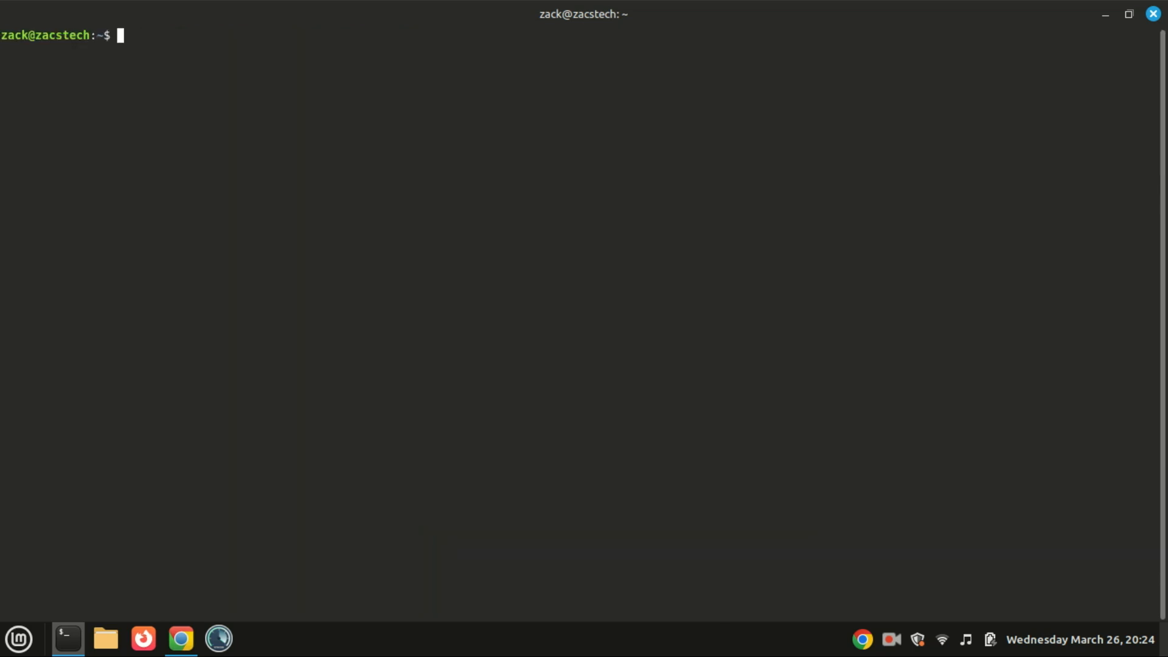
pyautogui.click(19, 639)
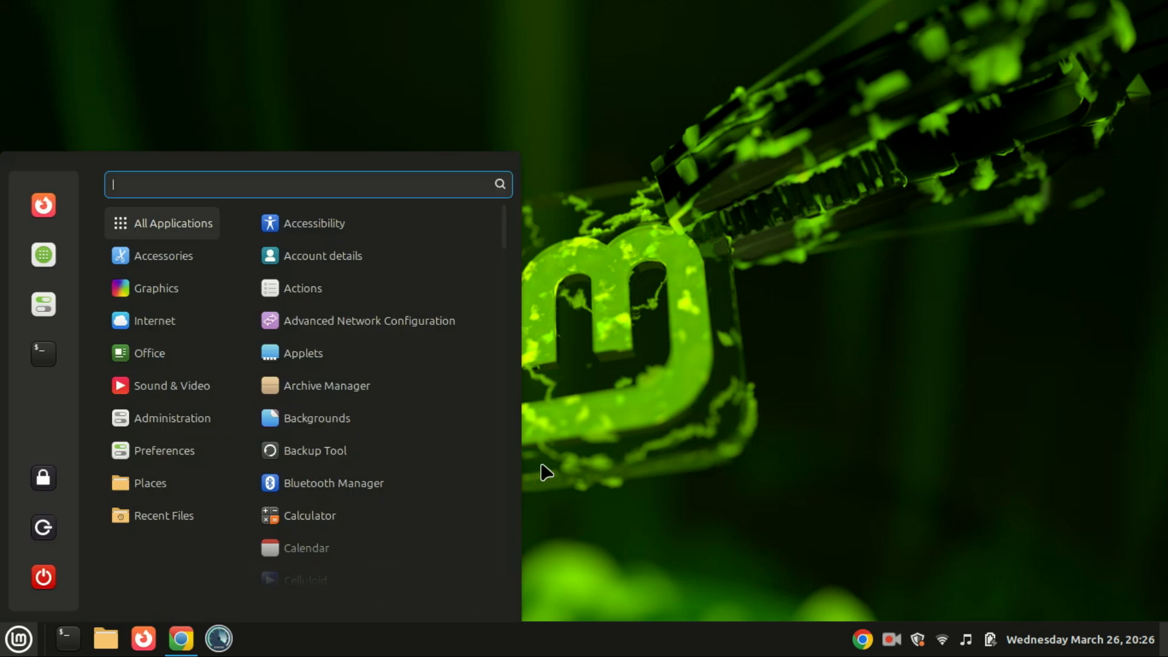
# Step: Search the Mint menu for 'linu' and launch PlayOnLinux
pyautogui.write('linu')
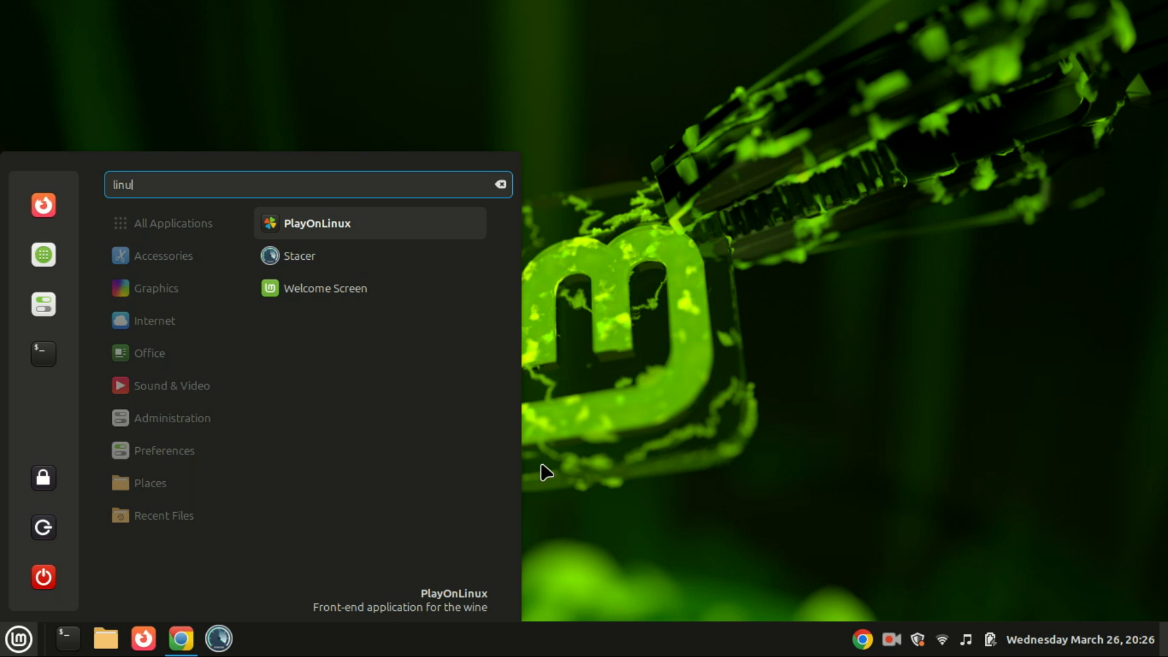
pyautogui.moveTo(340, 230)
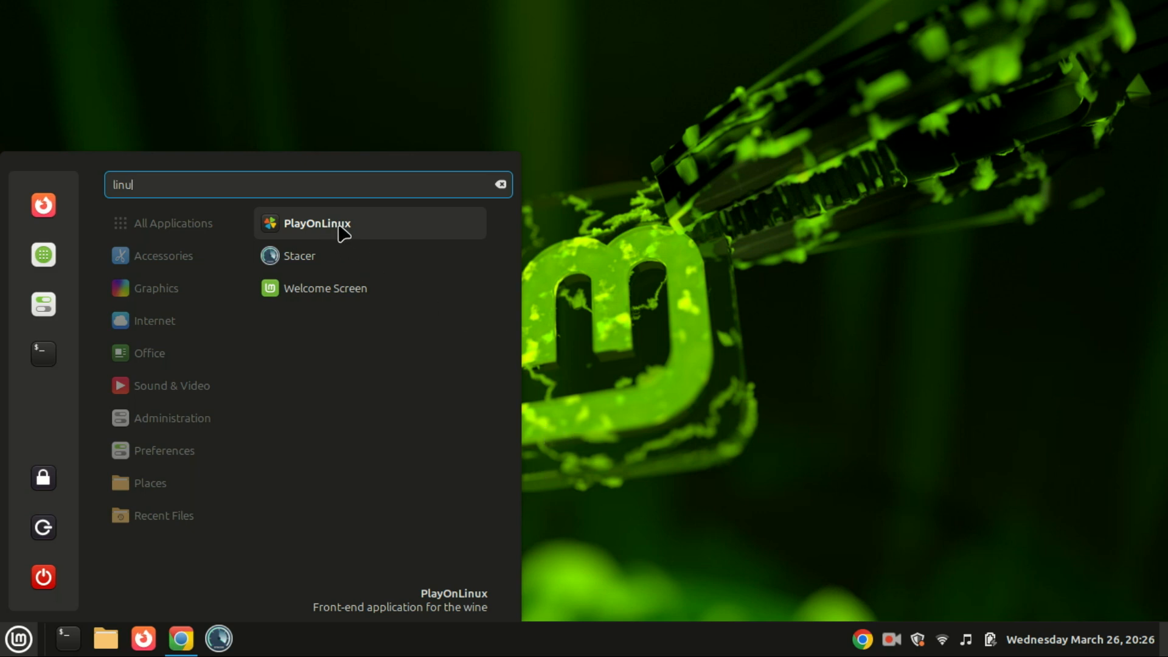
pyautogui.click(316, 223)
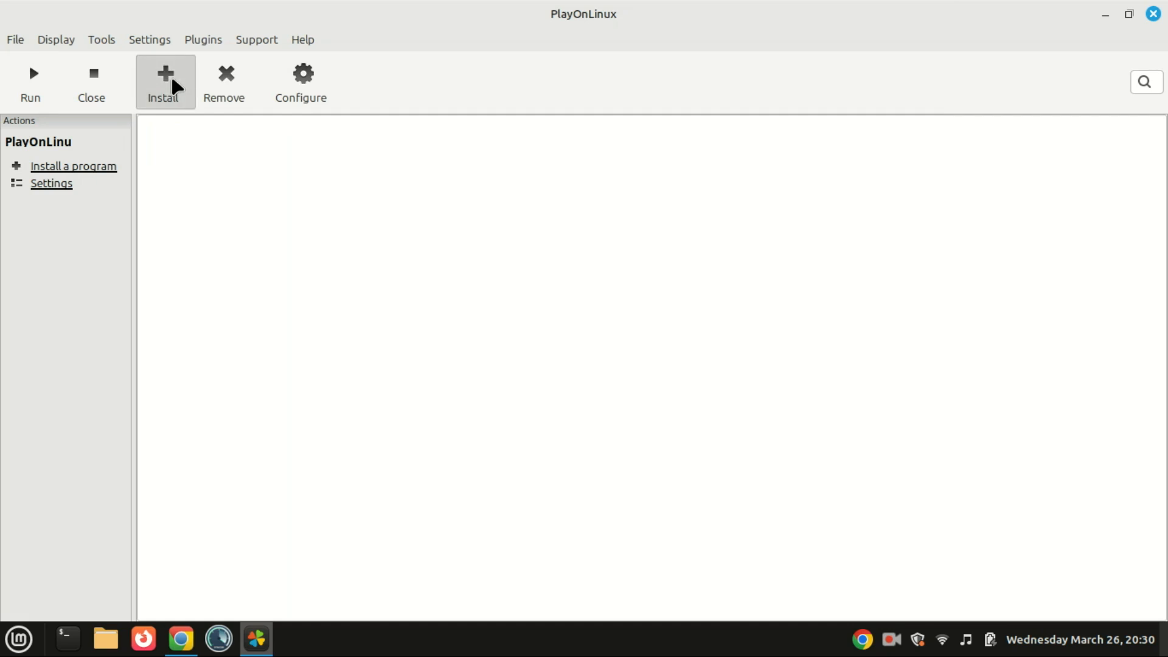
# Step: Search the install catalogue for 'microsoft', browse the titles, then restart the search with 'm'
pyautogui.click(163, 81)
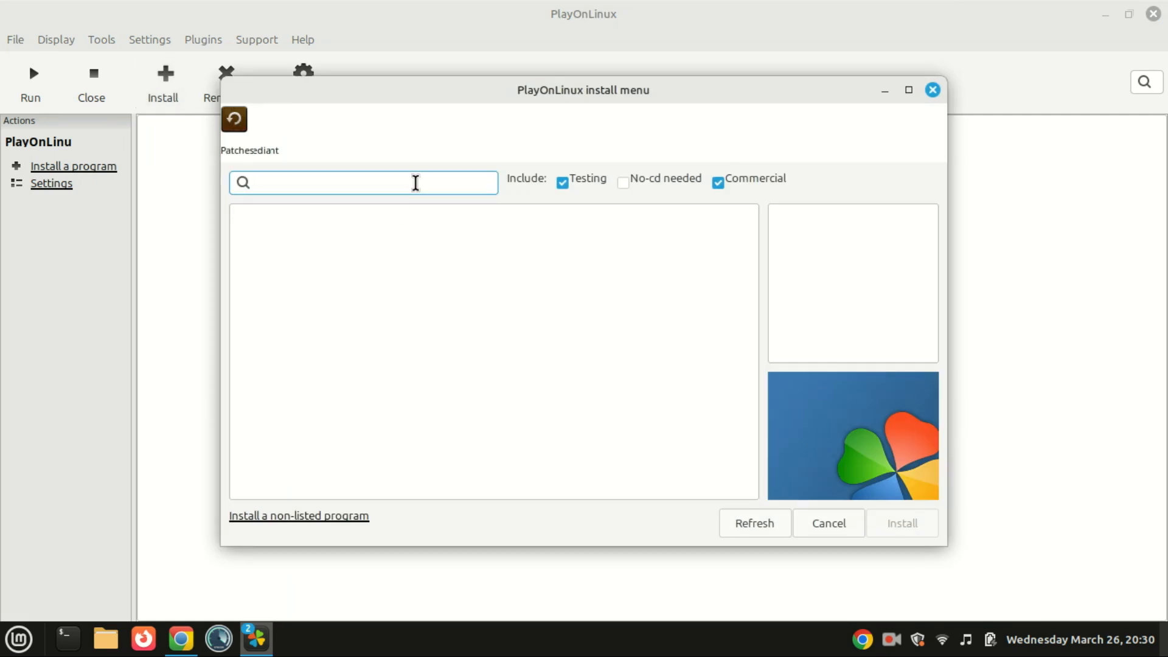
pyautogui.write('micro')
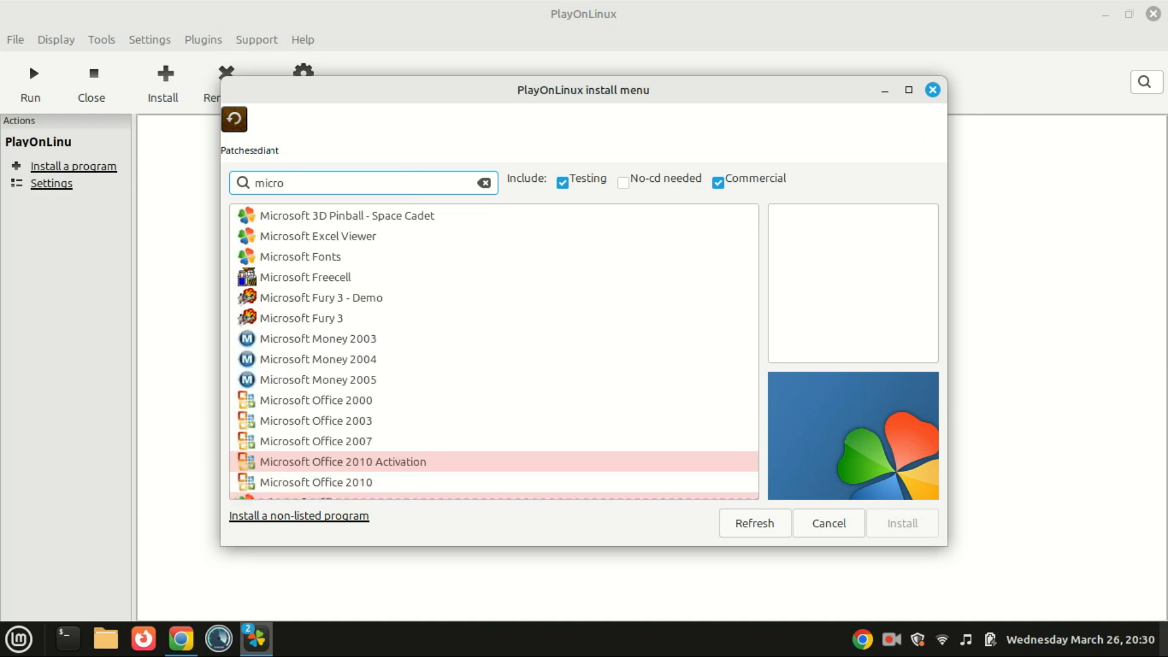
pyautogui.write('soft')
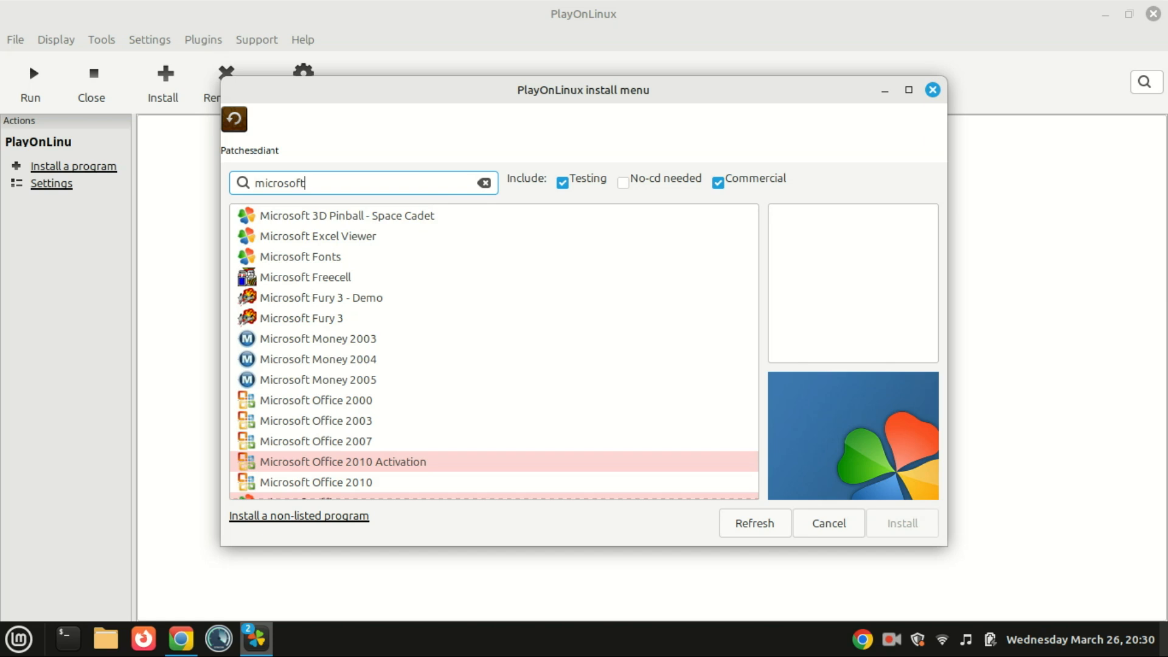
pyautogui.scroll(-3)
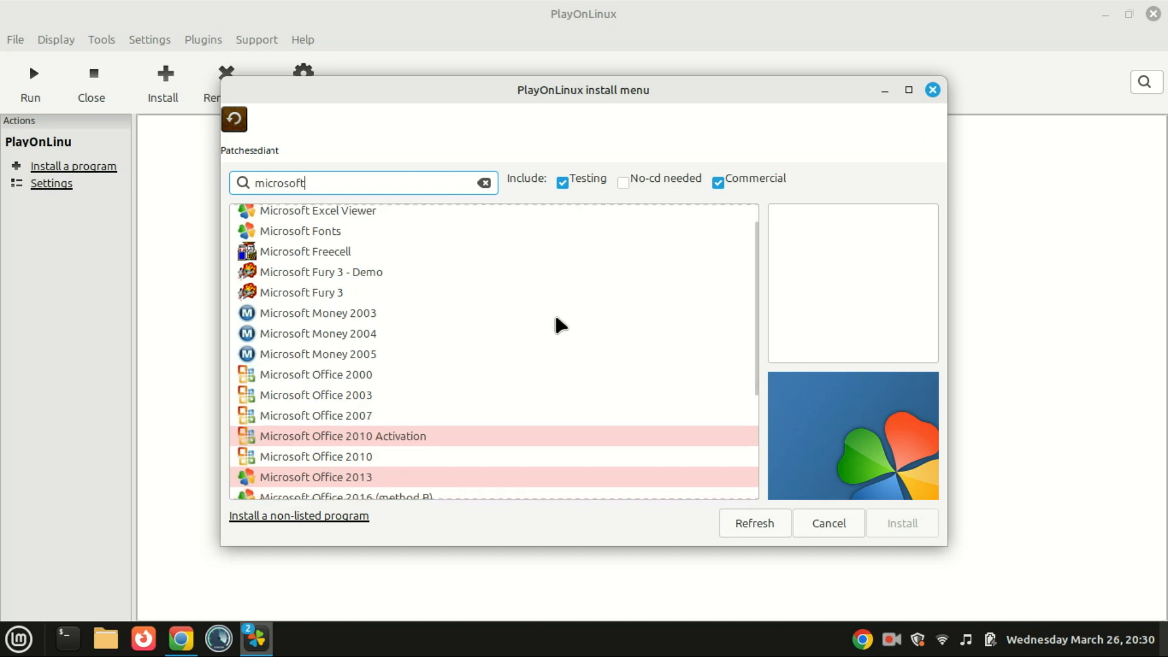
pyautogui.scroll(-3)
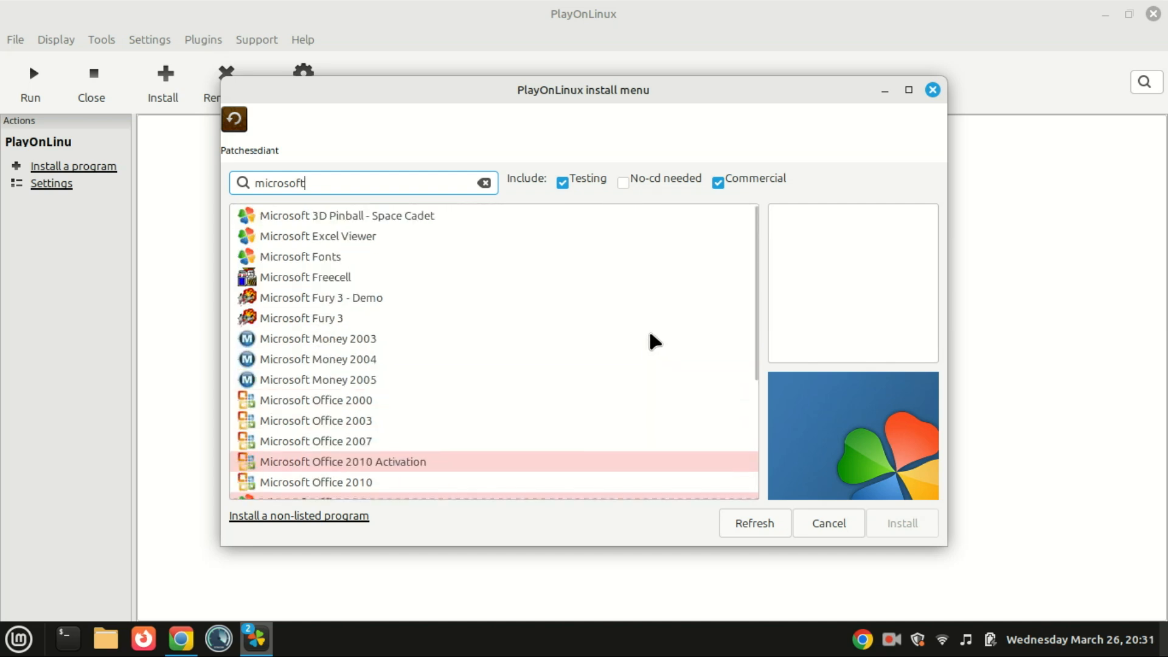
pyautogui.write('m')
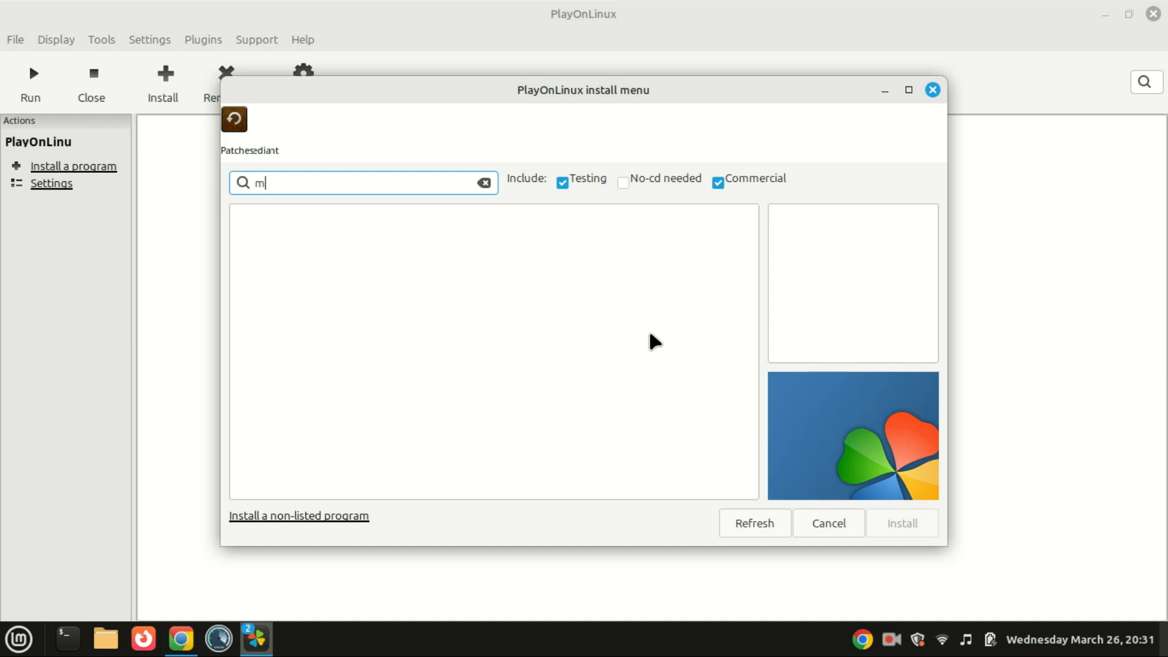
# Step: Close and reopen the install catalogue, dismissing the 'Please read this' reminder
pyautogui.click(828, 523)
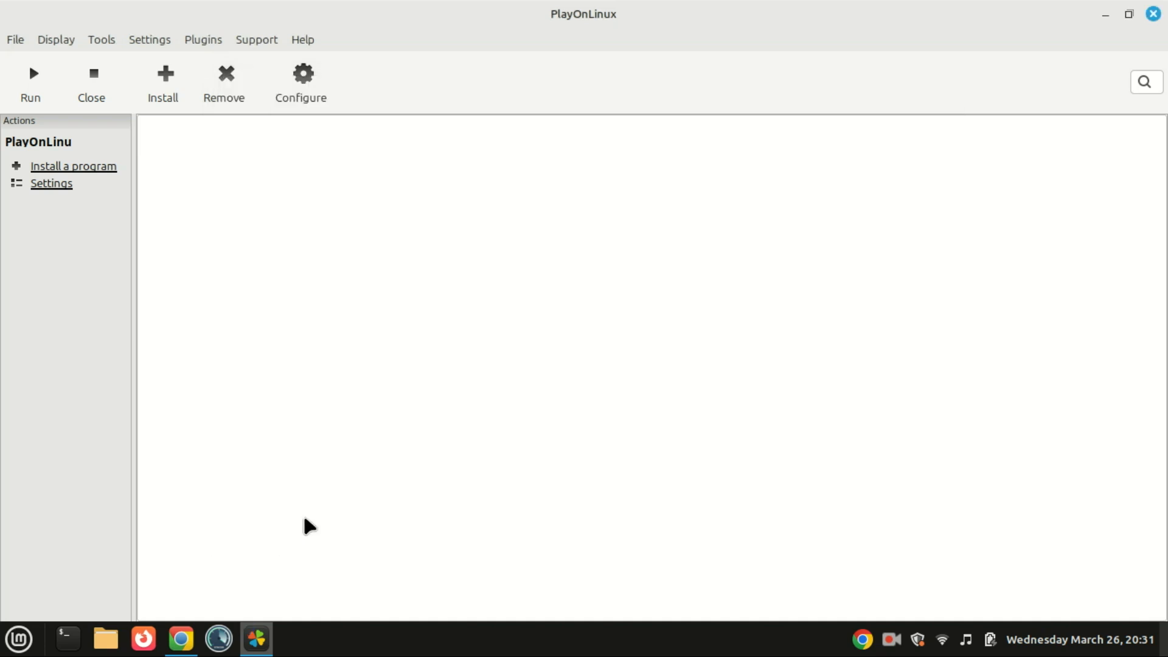
pyautogui.click(73, 167)
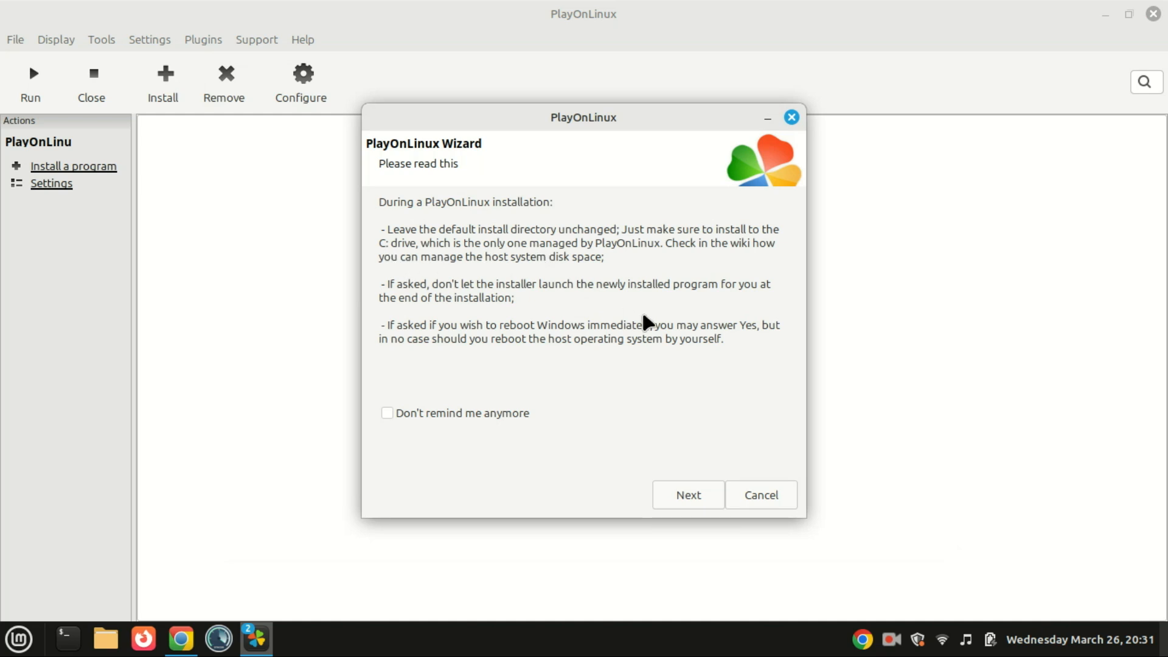
pyautogui.moveTo(624, 422)
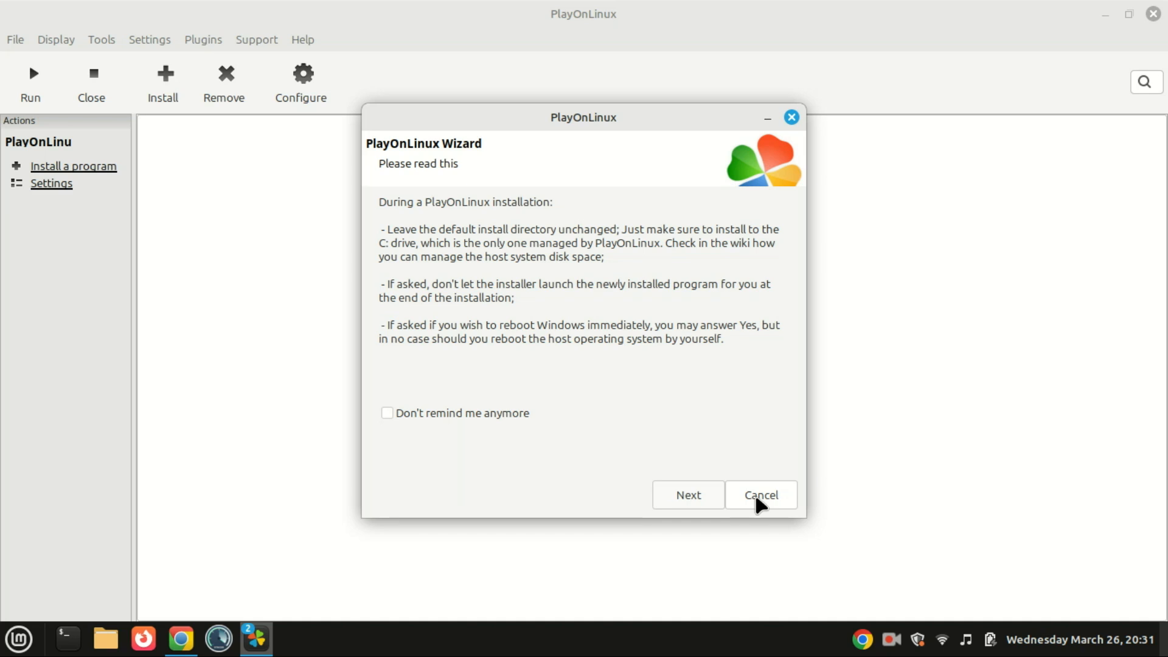
pyautogui.click(759, 495)
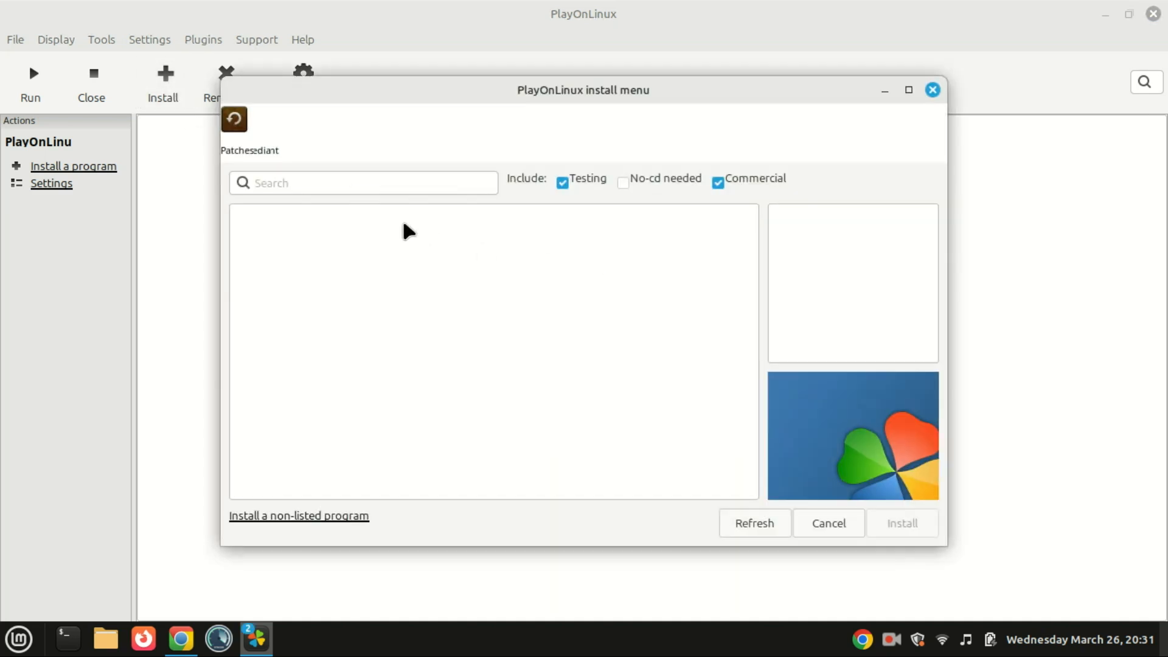
# Step: Search the catalogue for 'note' and select Notepad Plus Plus
pyautogui.click(362, 182)
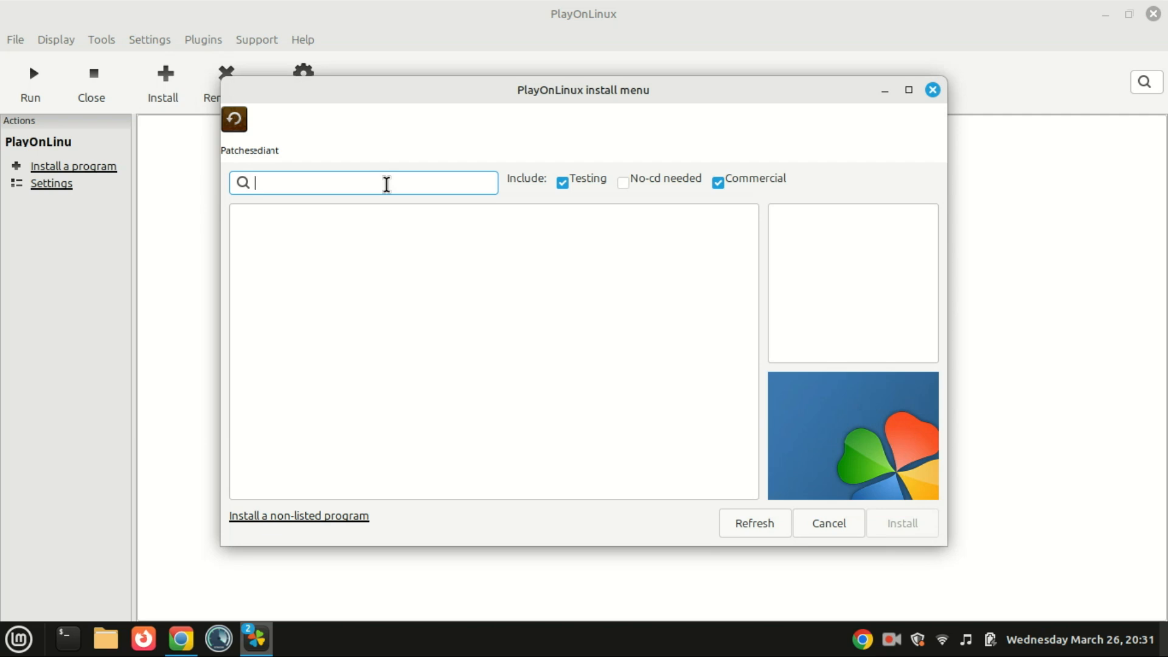
pyautogui.write('note')
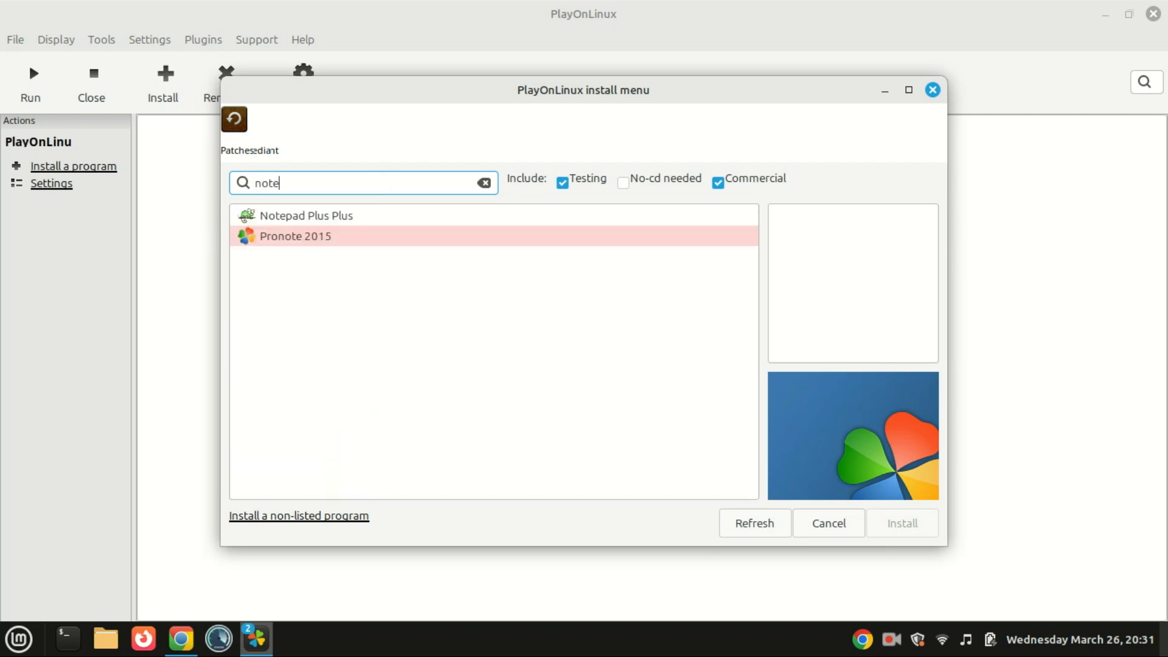
pyautogui.click(305, 216)
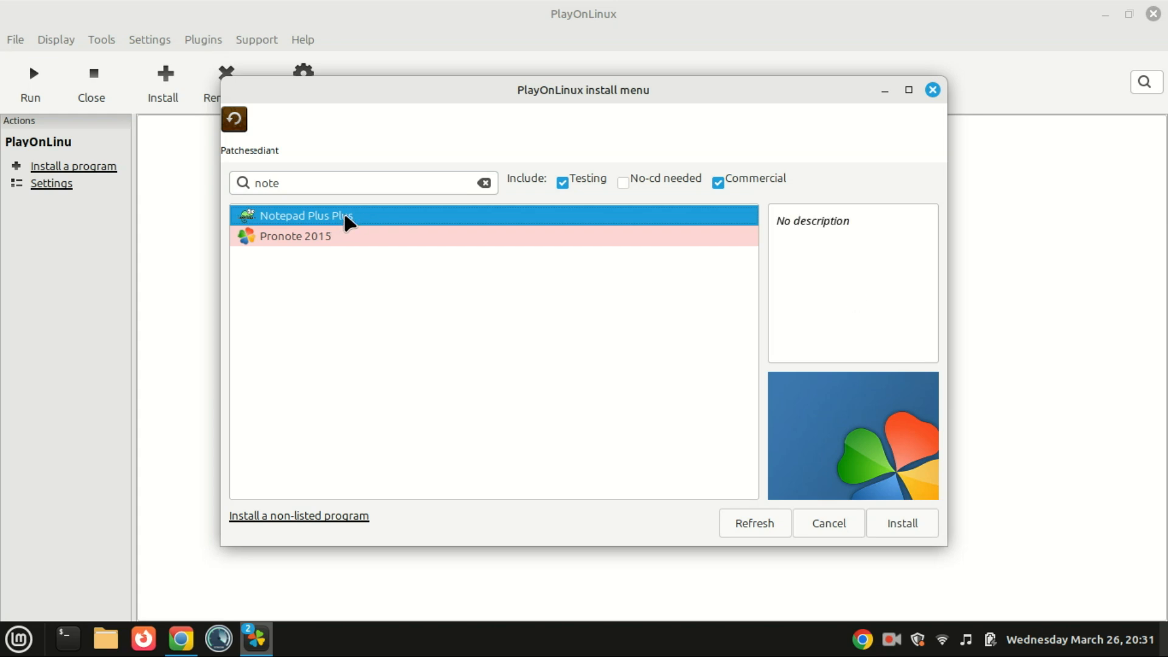
# Step: Install Notepad Plus Plus, accepting the reminder, WineHQ notice and welcome page
pyautogui.click(901, 524)
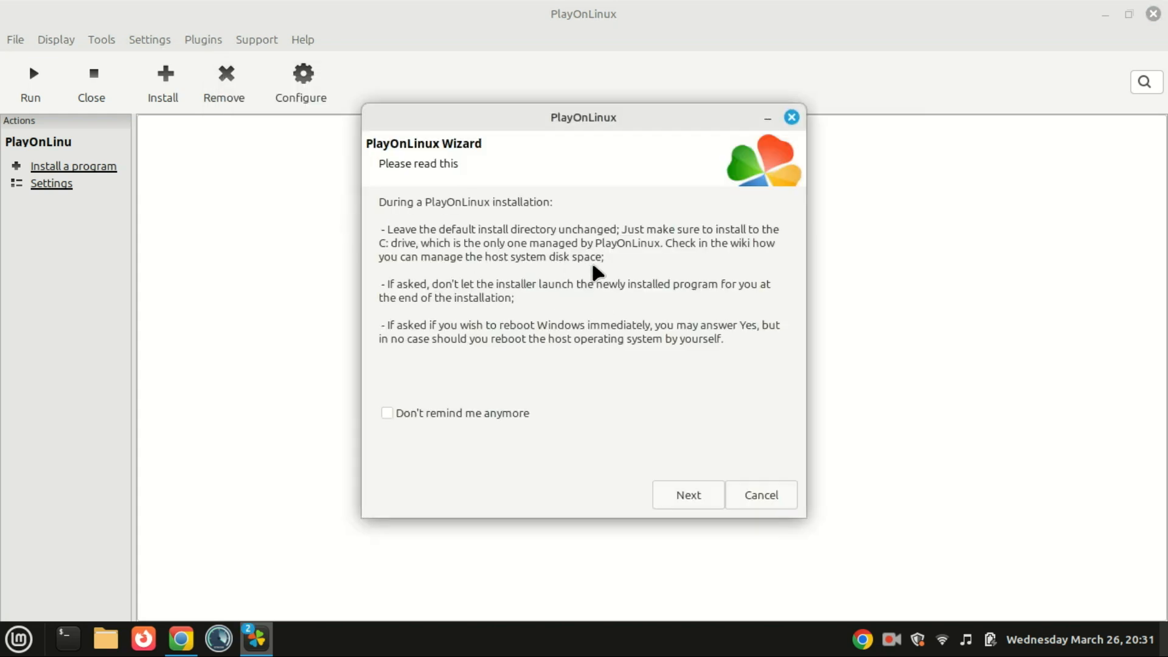
pyautogui.moveTo(701, 387)
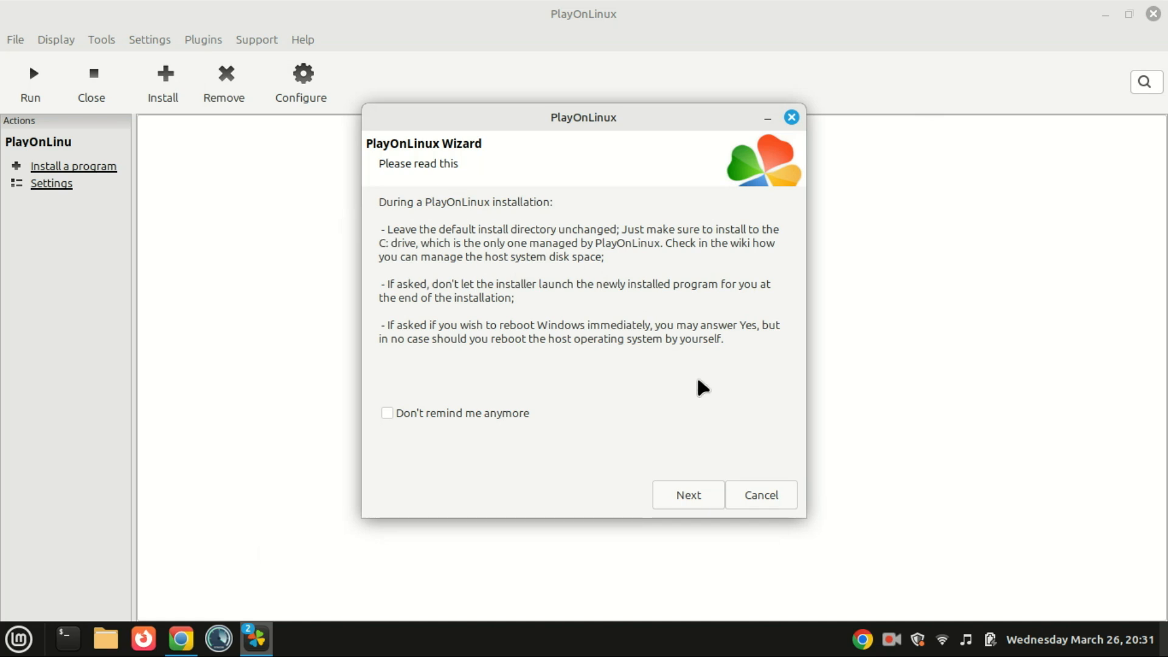
pyautogui.click(687, 495)
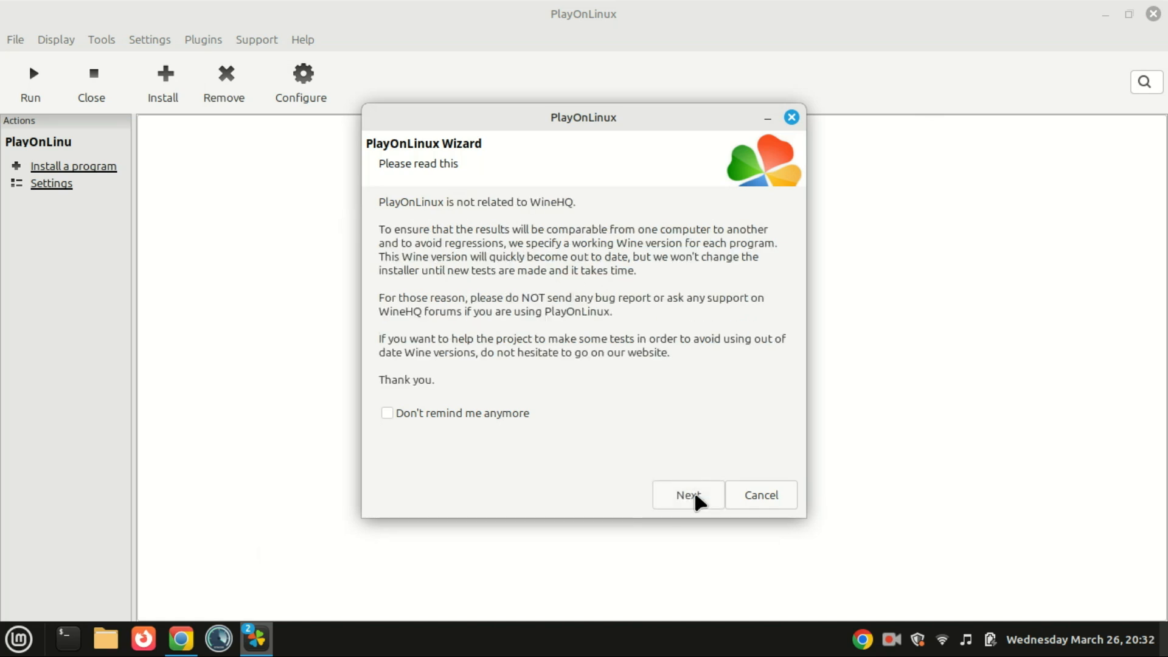
pyautogui.click(686, 495)
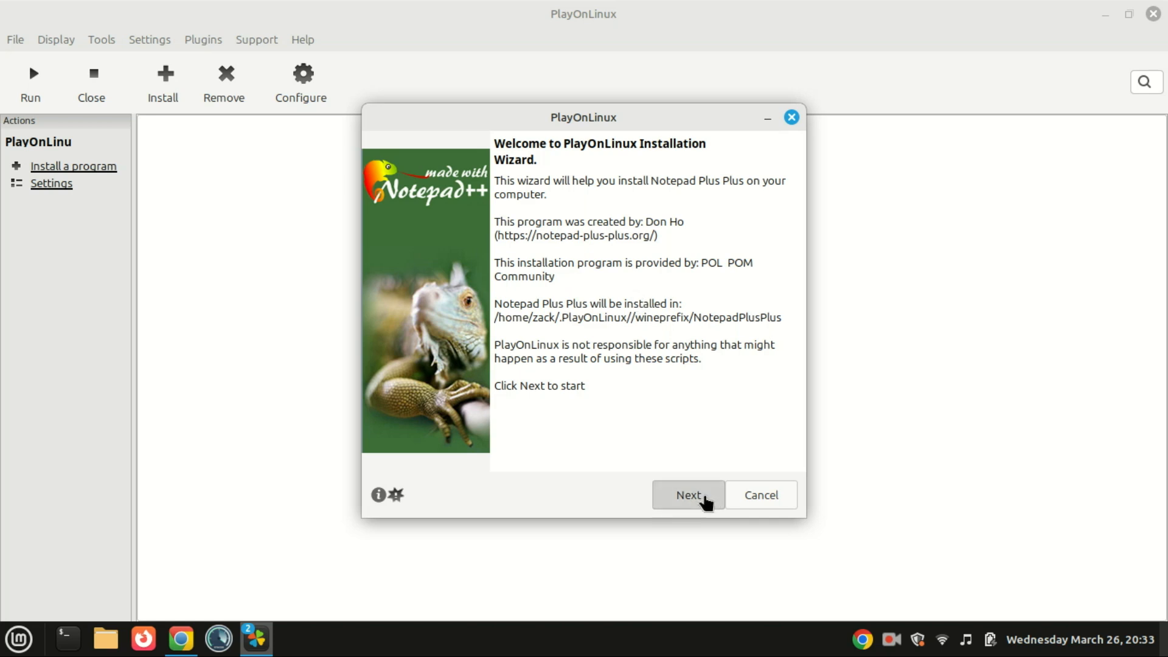
pyautogui.click(687, 495)
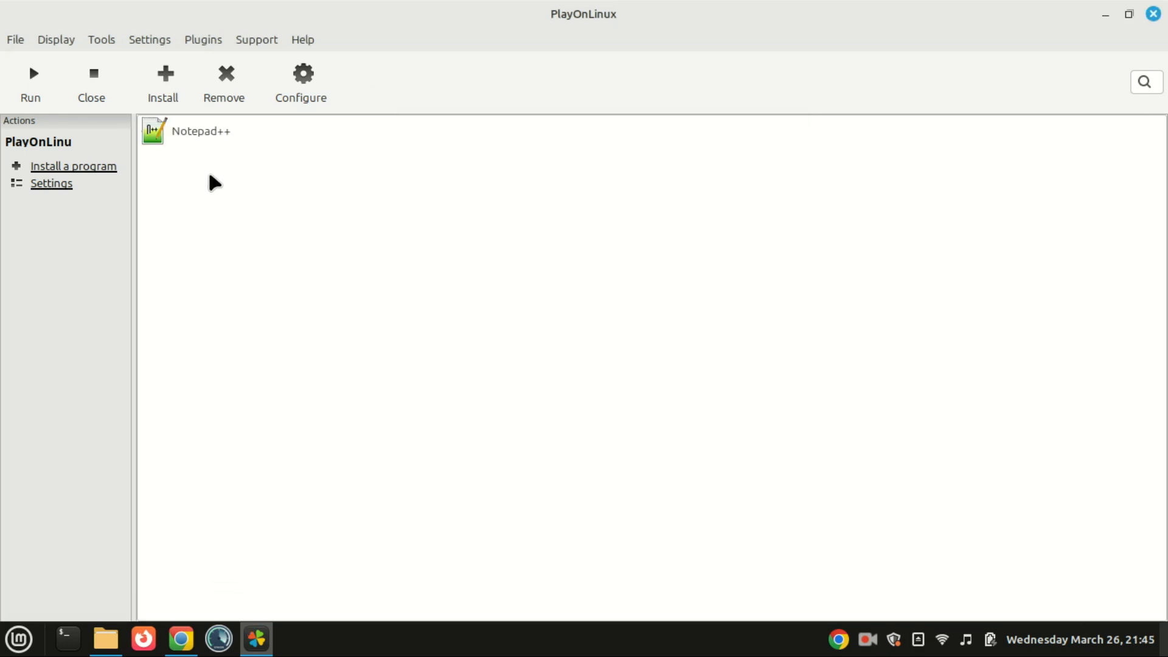
# Step: Minimize PlayOnLinux to reveal the desktop shortcut, then restore it from the taskbar
pyautogui.click(200, 131)
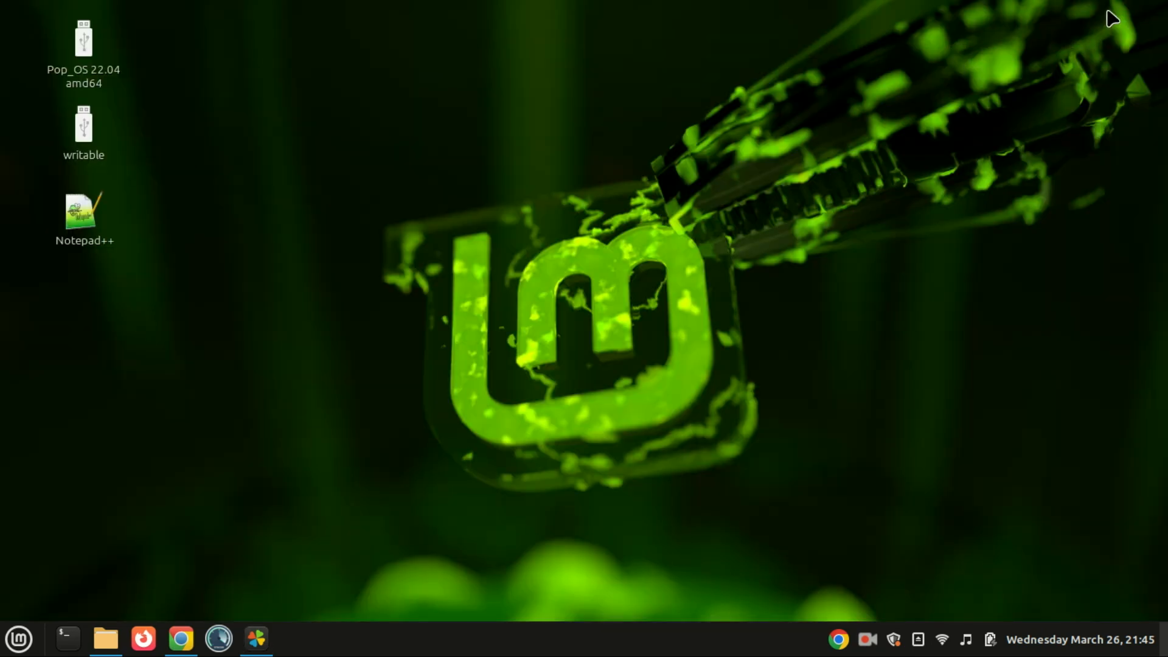
pyautogui.click(257, 639)
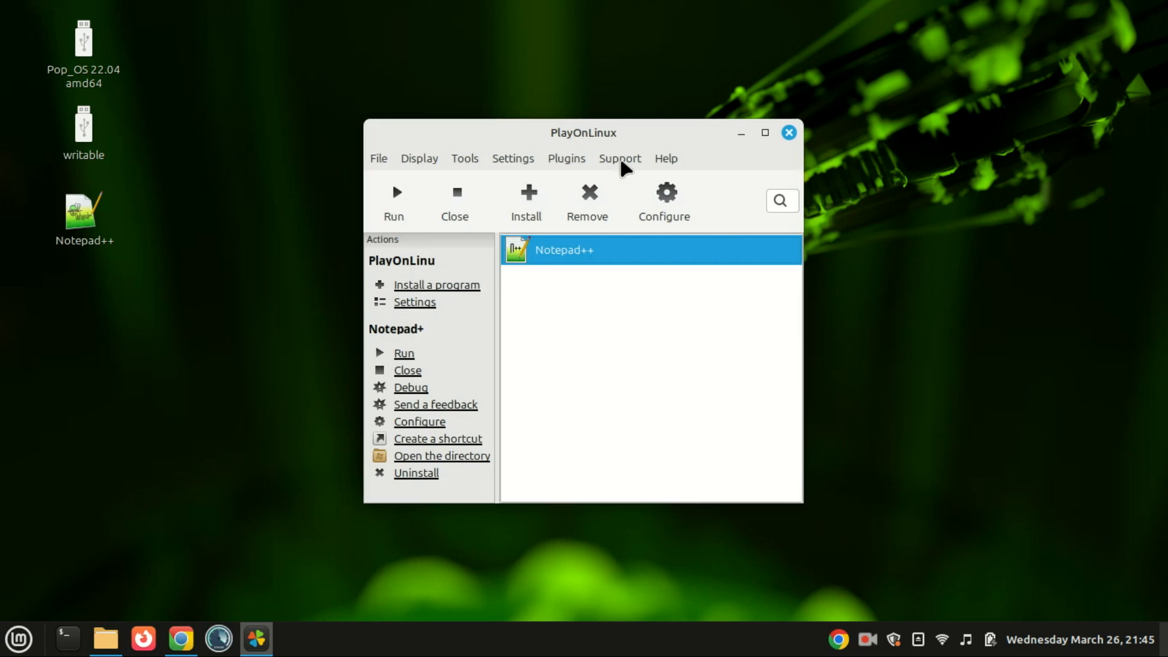
pyautogui.moveTo(137, 232)
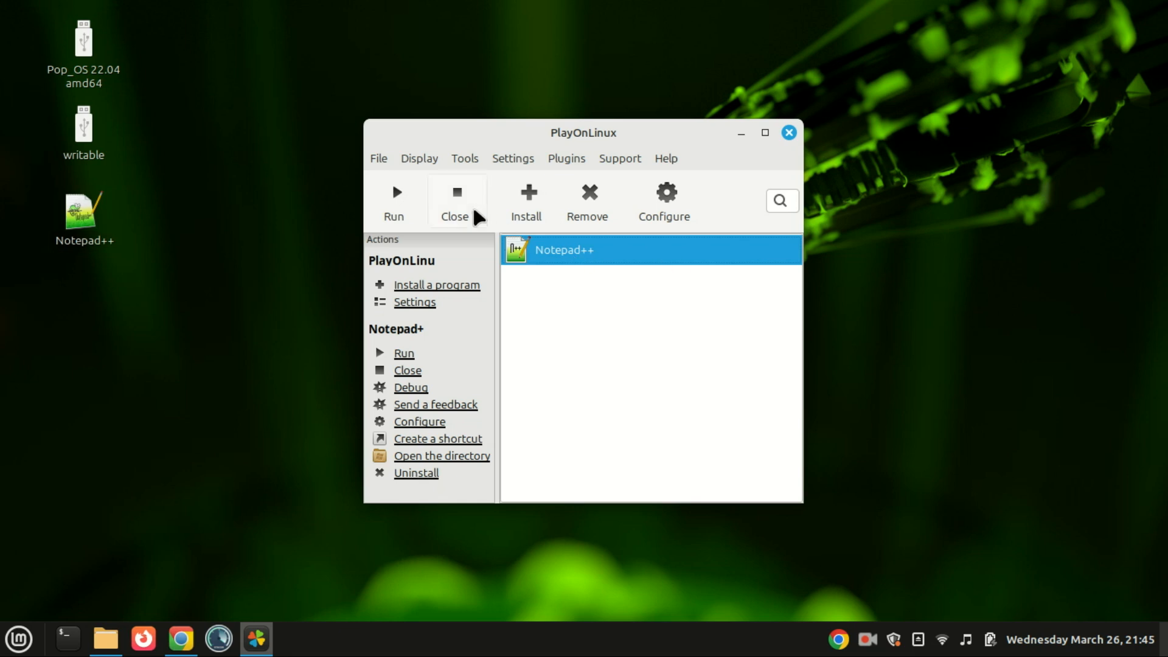
pyautogui.moveTo(393, 201)
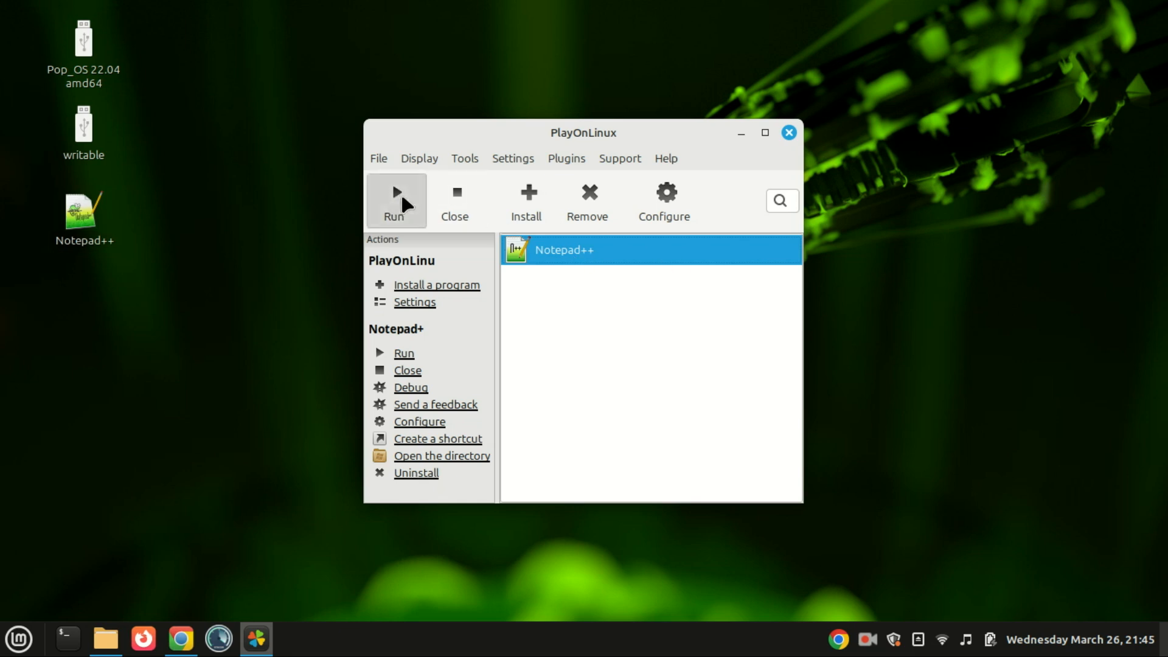
pyautogui.click(395, 198)
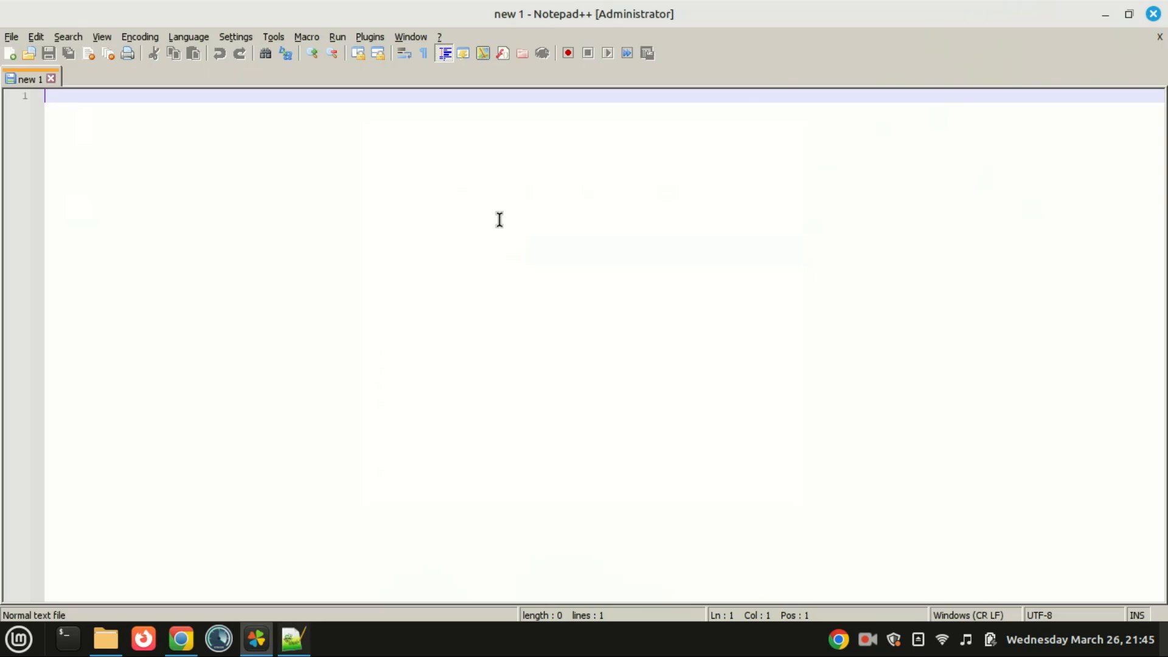
pyautogui.click(11, 36)
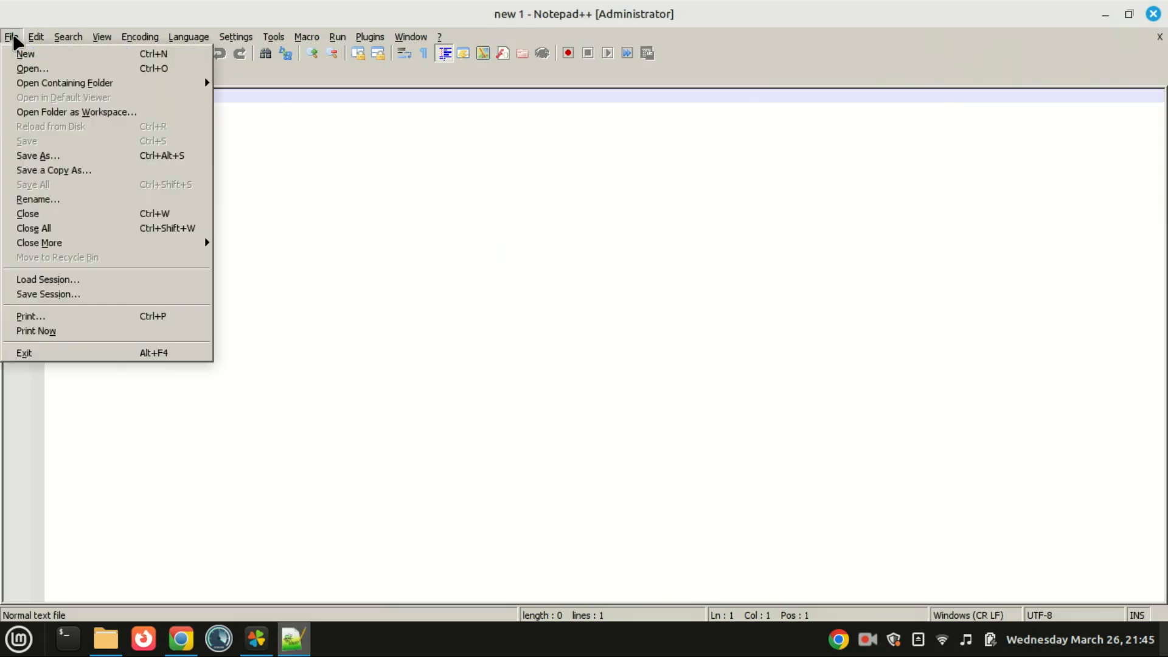
pyautogui.click(69, 36)
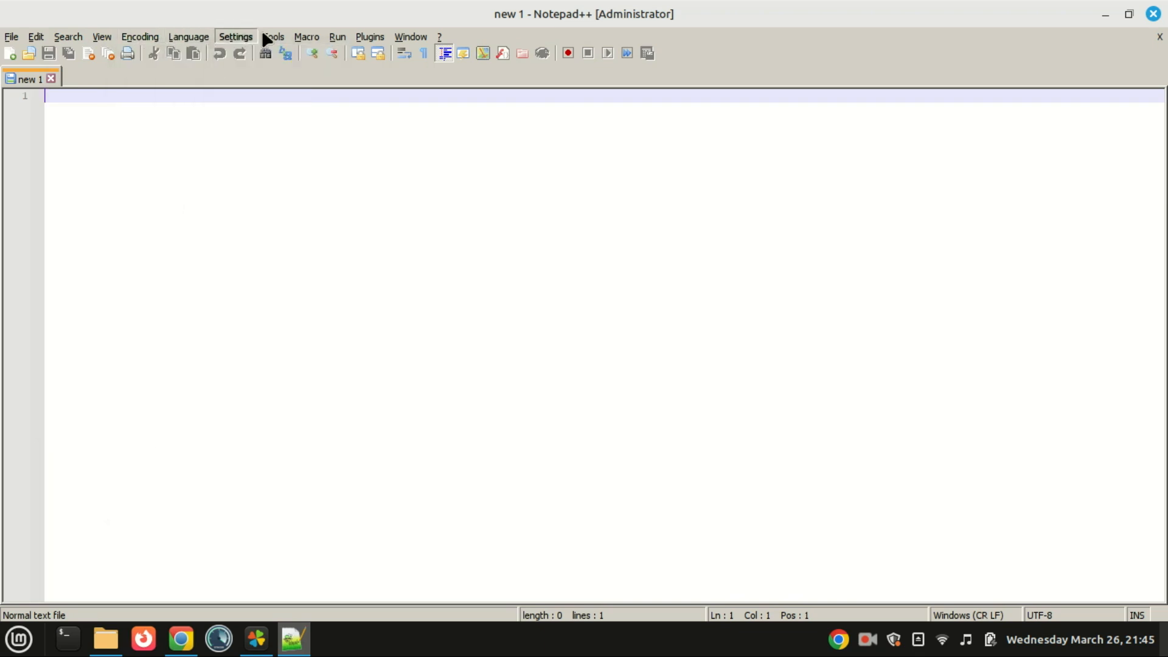
pyautogui.click(410, 36)
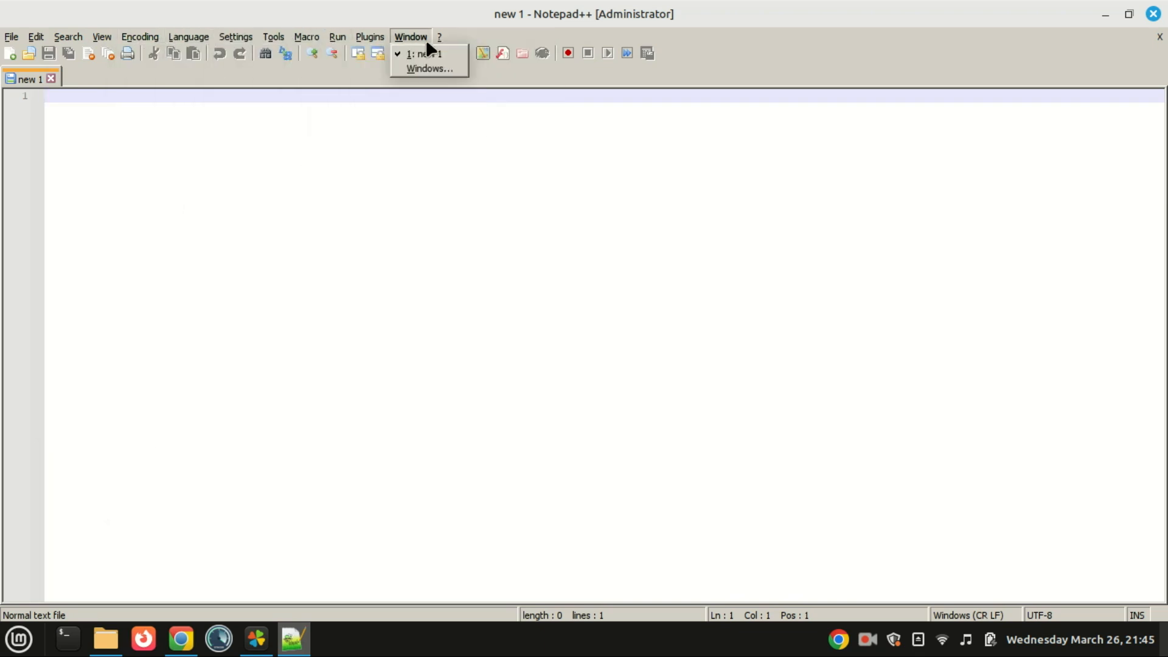
pyautogui.click(369, 36)
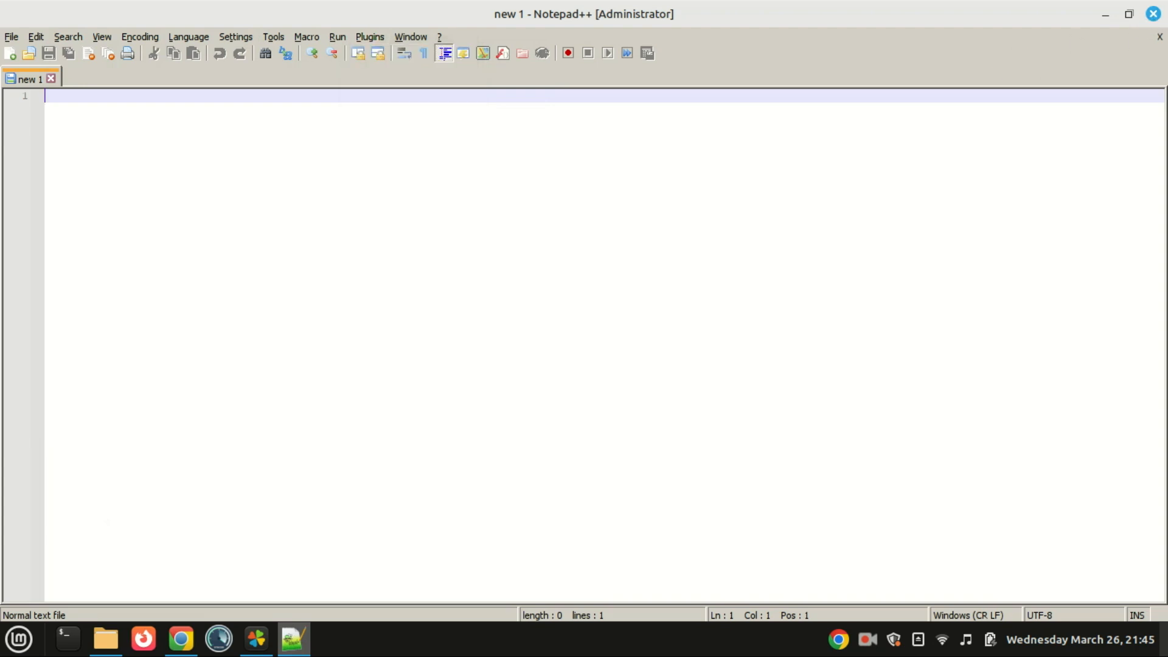
# Step: Start 'Install a non-listed program' and continue past the advice and WineHQ notices
pyautogui.click(255, 639)
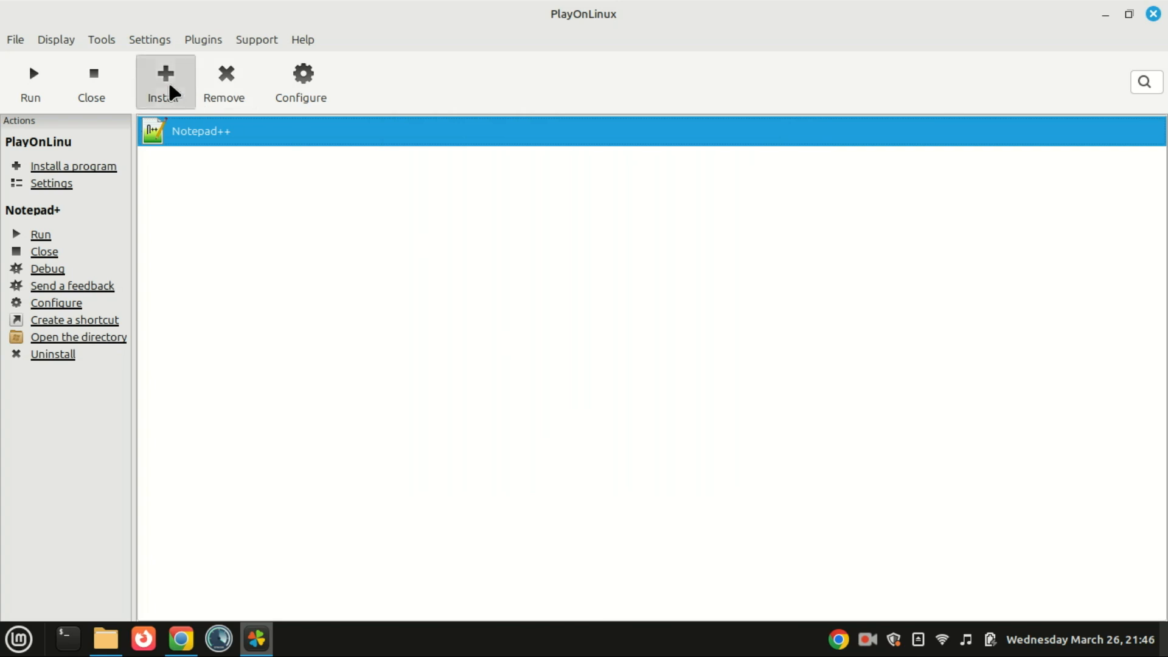
pyautogui.click(164, 82)
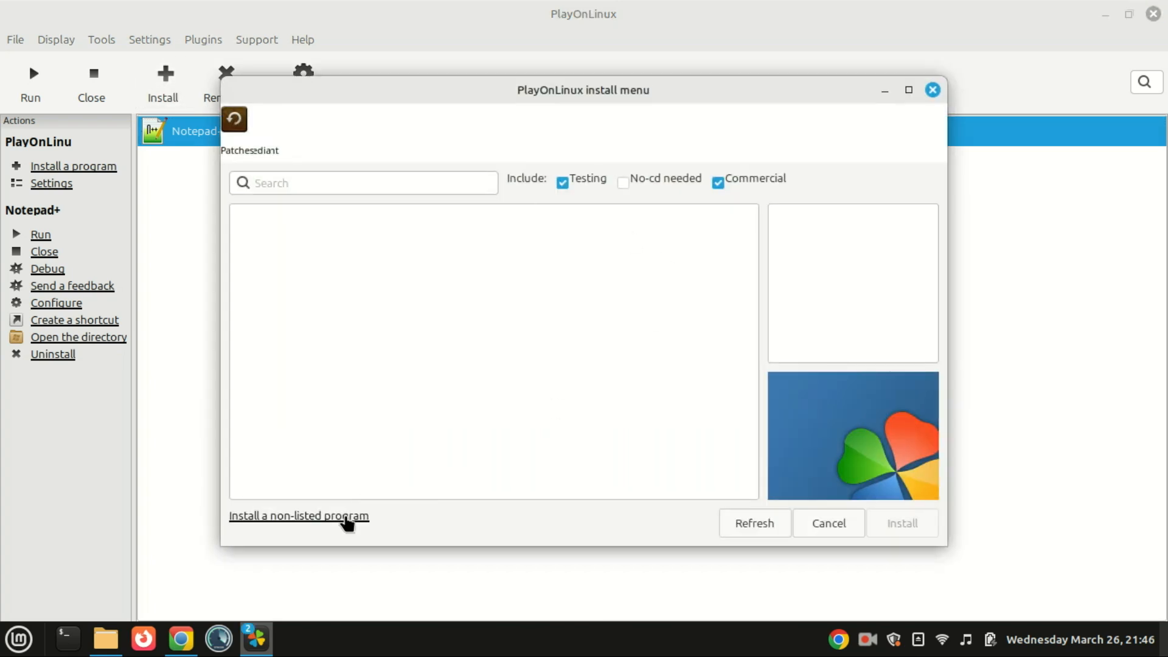
pyautogui.click(299, 516)
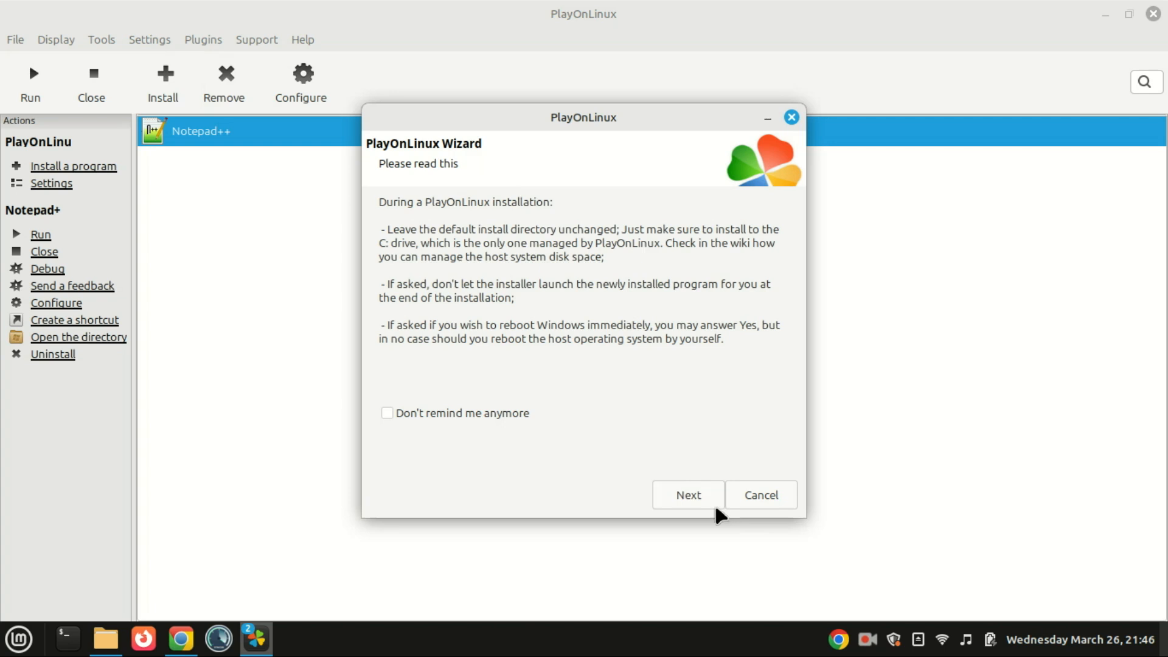
pyautogui.click(687, 495)
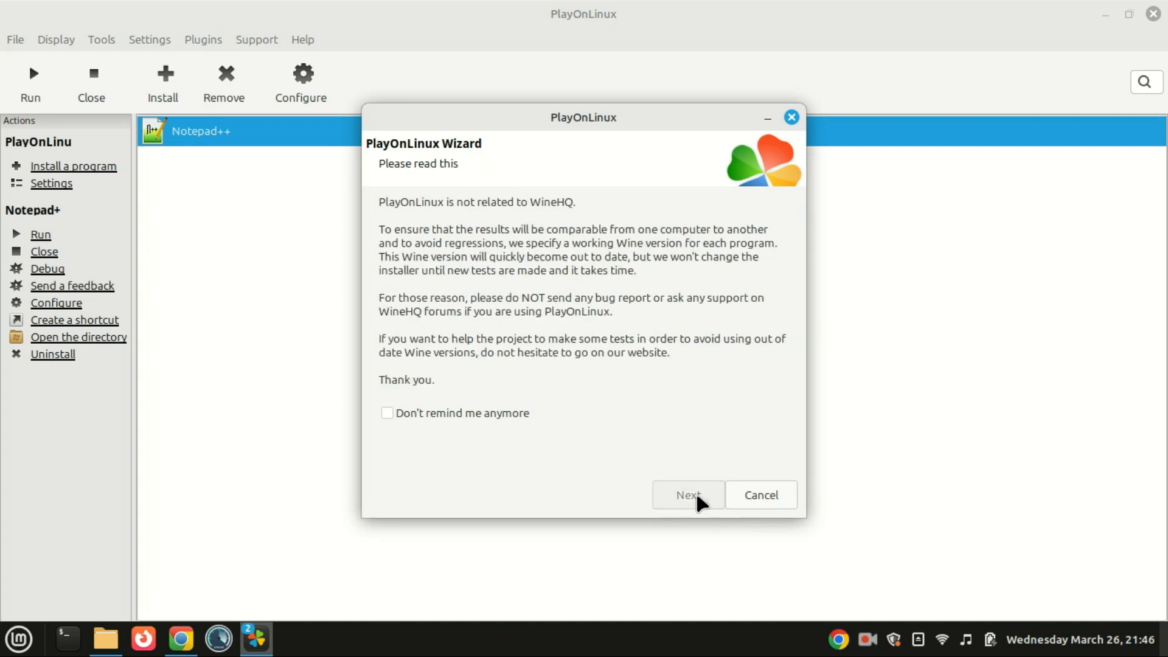
pyautogui.click(686, 496)
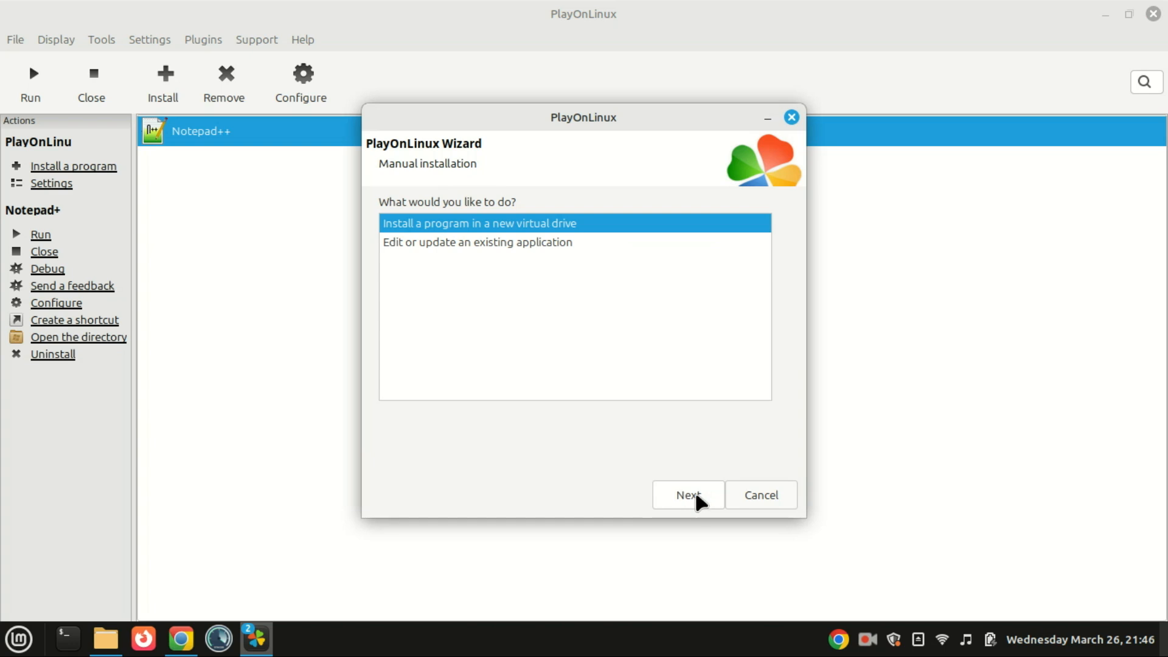
# Step: Choose a new virtual drive and name it Rufus
pyautogui.click(687, 495)
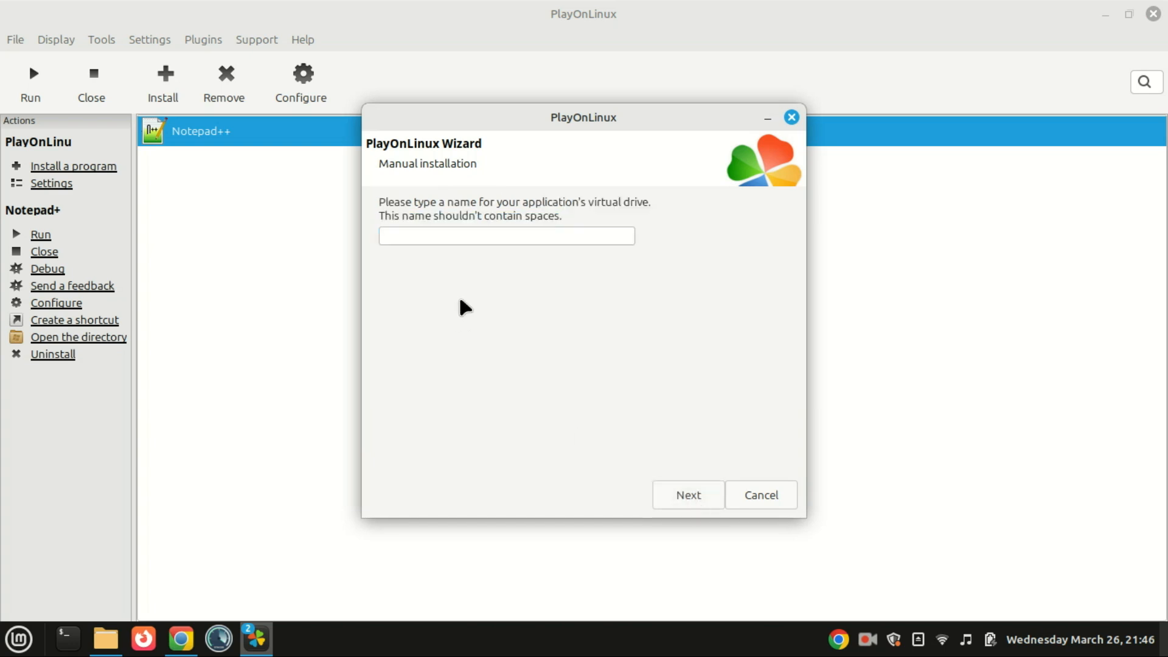
pyautogui.click(506, 235)
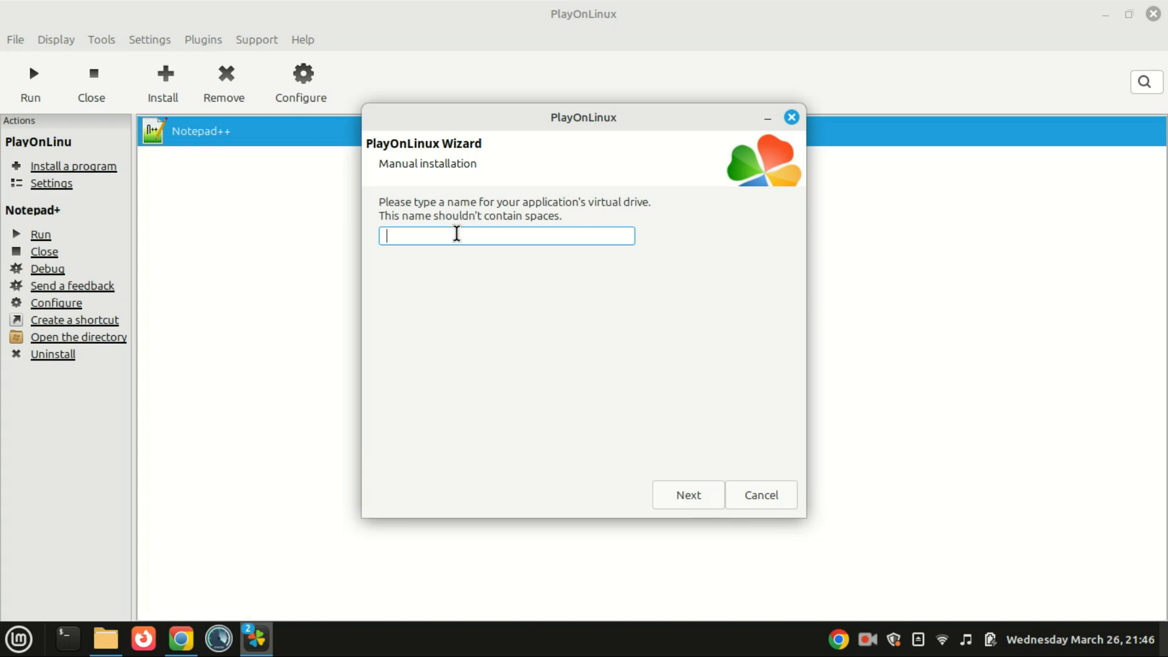
pyautogui.write('R')
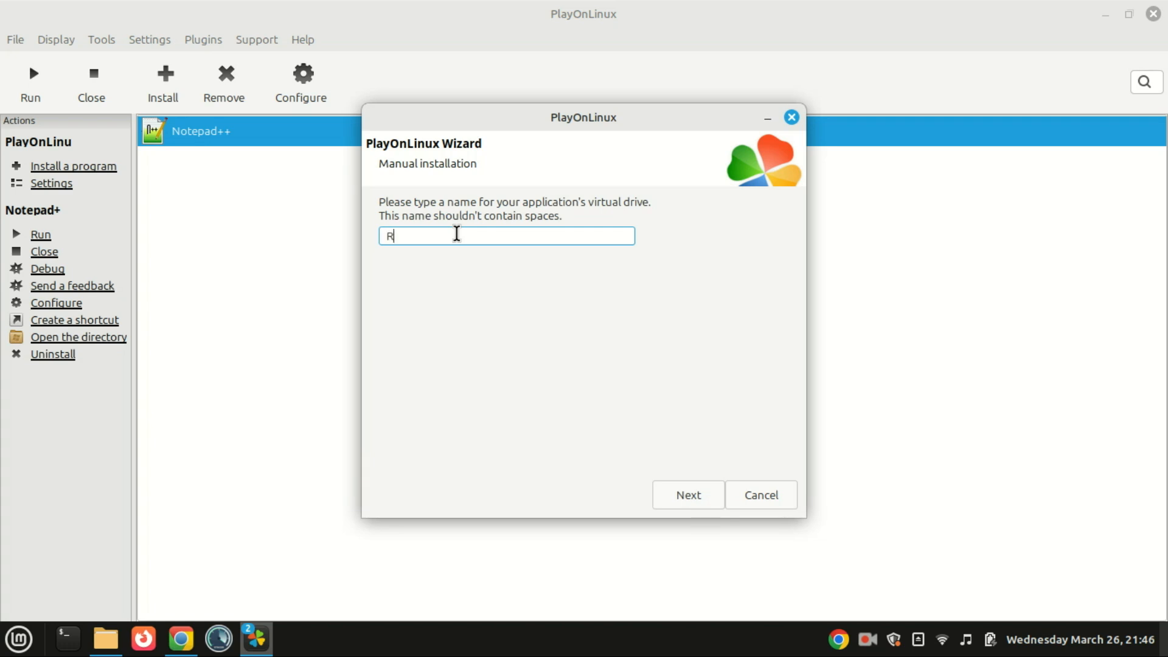
pyautogui.write('ufus')
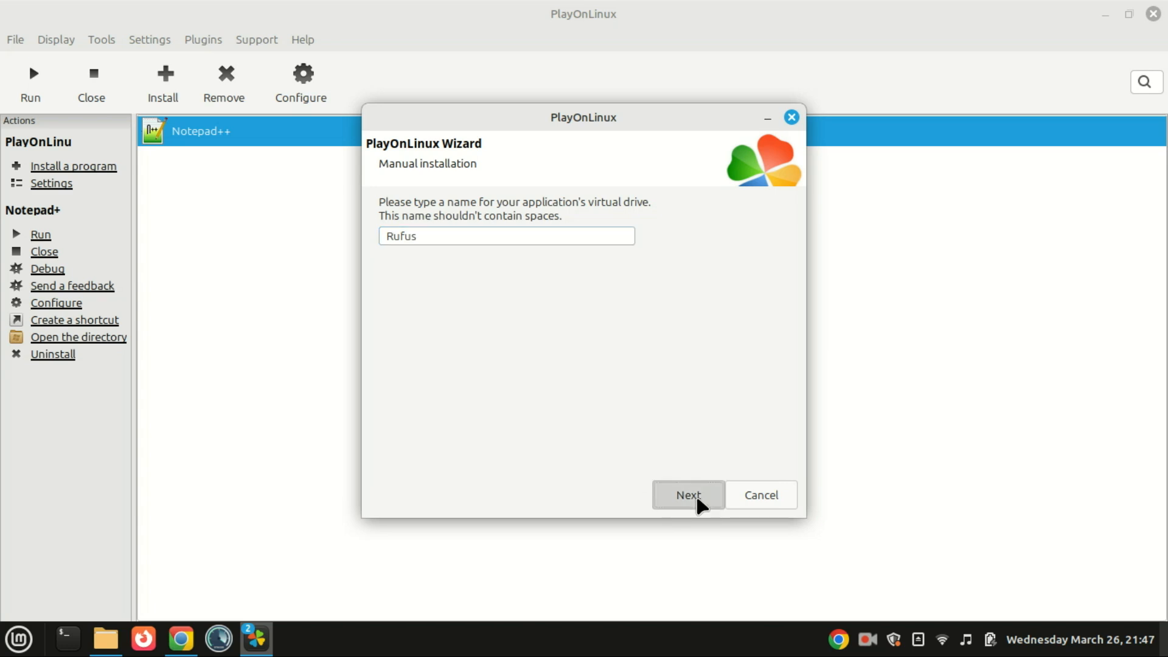
pyautogui.click(686, 495)
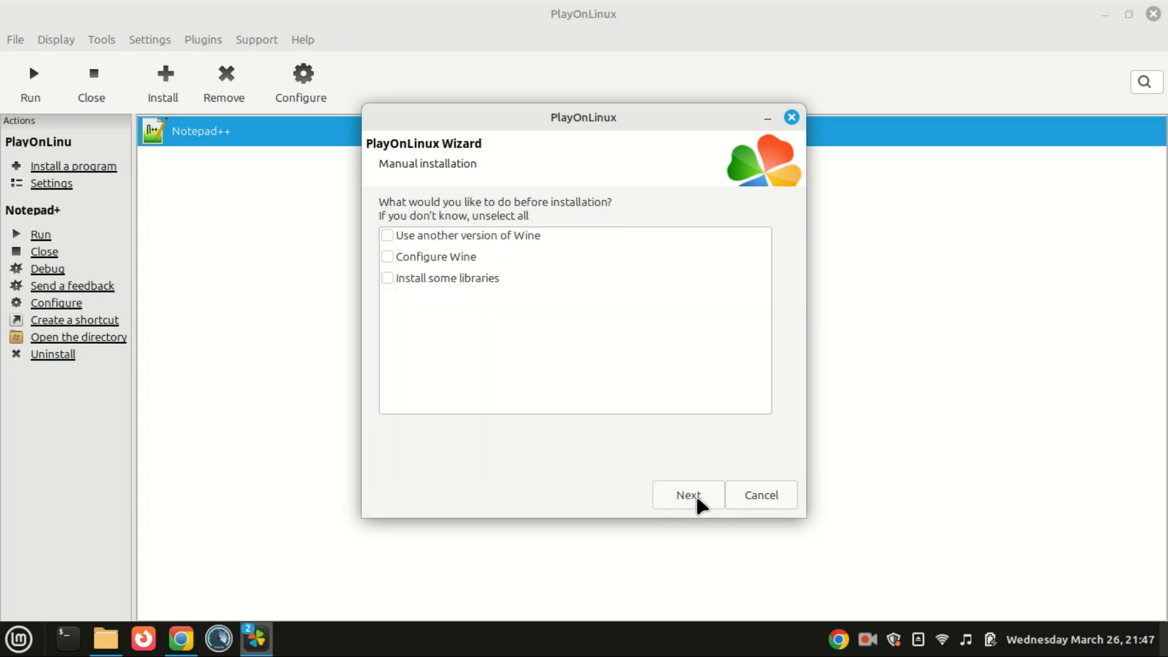
# Step: Skip extra Wine setup, make the drive 64-bit and overwrite the existing Rufus drive
pyautogui.click(686, 496)
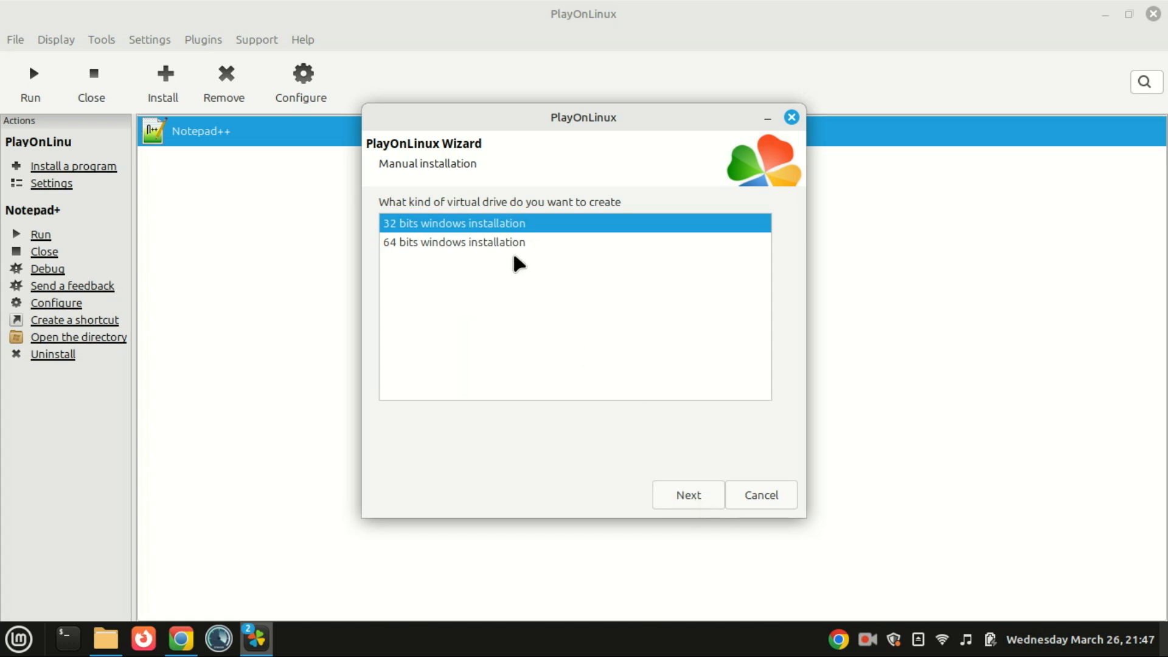
pyautogui.click(453, 241)
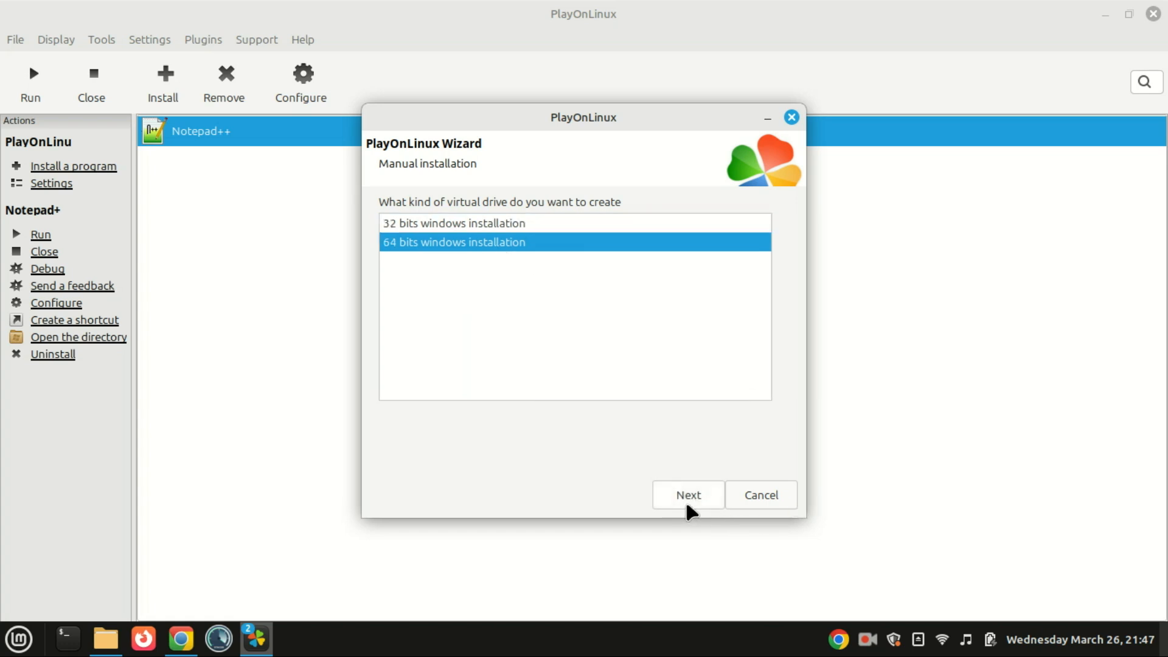
pyautogui.click(687, 496)
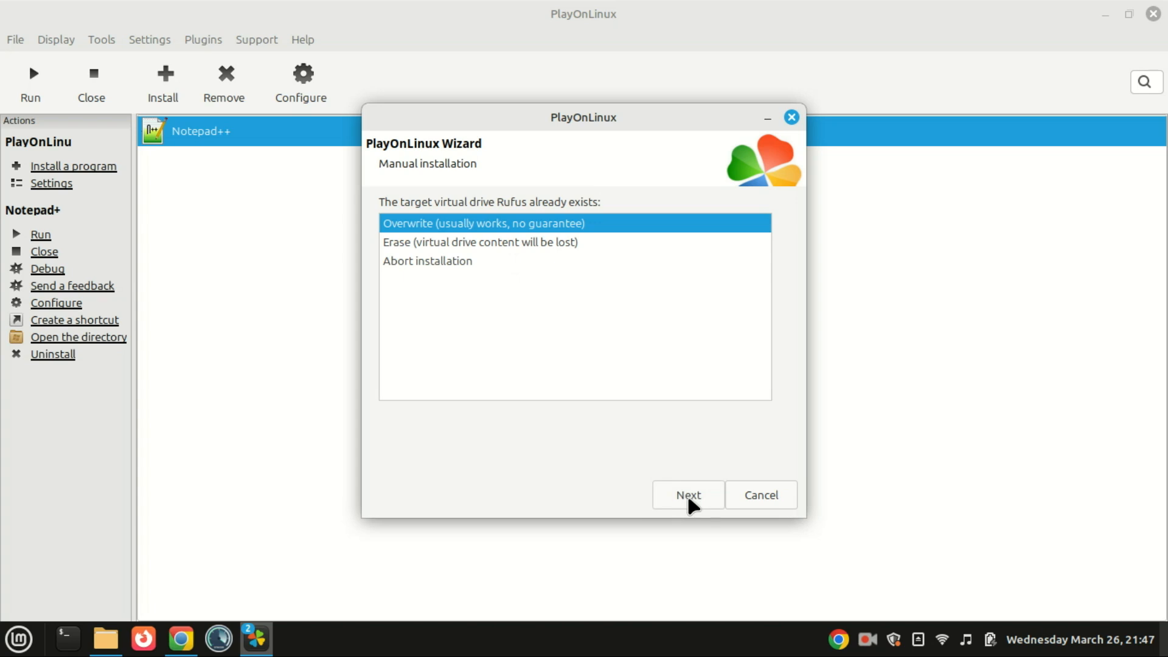
pyautogui.click(686, 495)
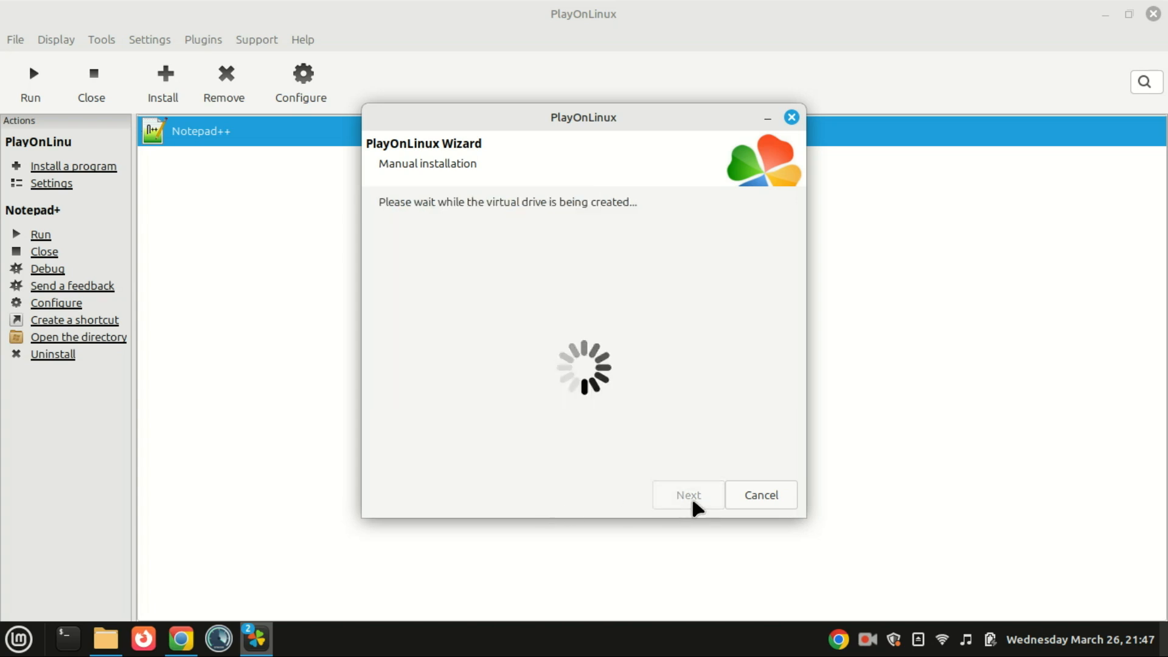
pyautogui.moveTo(691, 386)
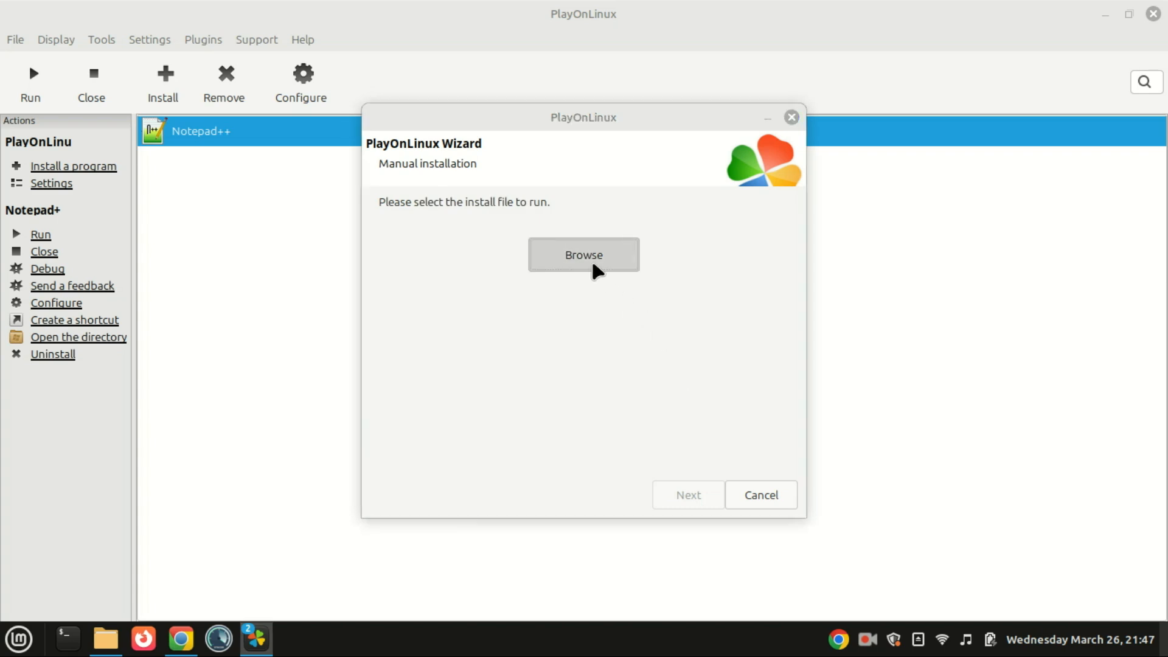
# Step: Select rufus-4.6.exe from the Downloads folder as the install file
pyautogui.click(583, 254)
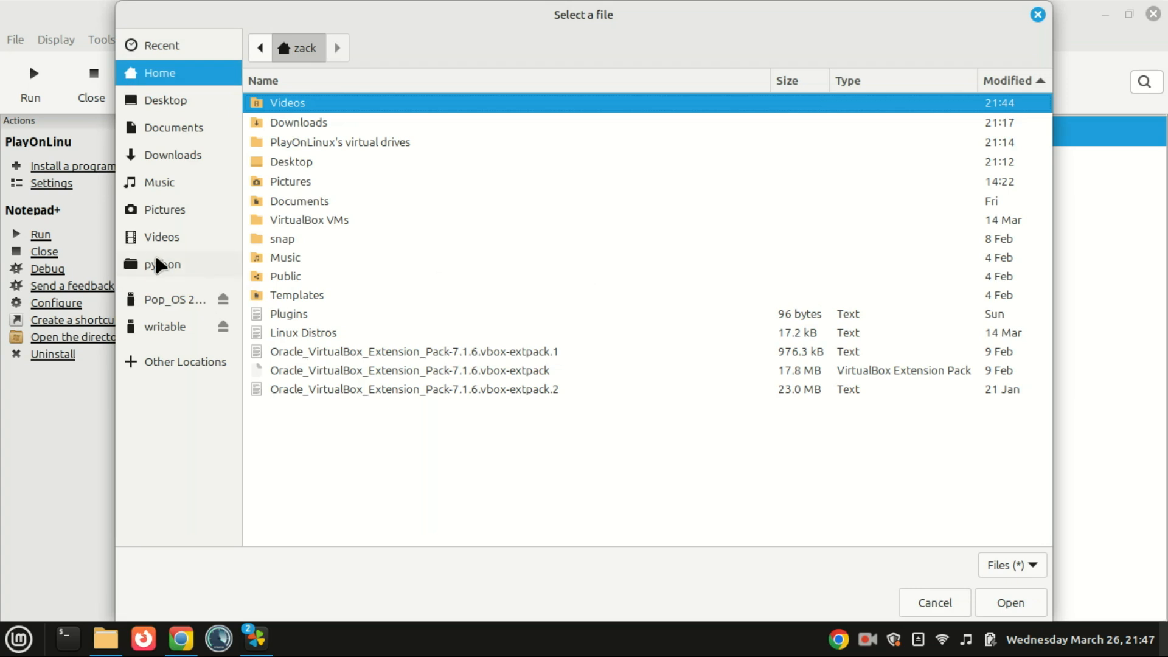
pyautogui.moveTo(185, 162)
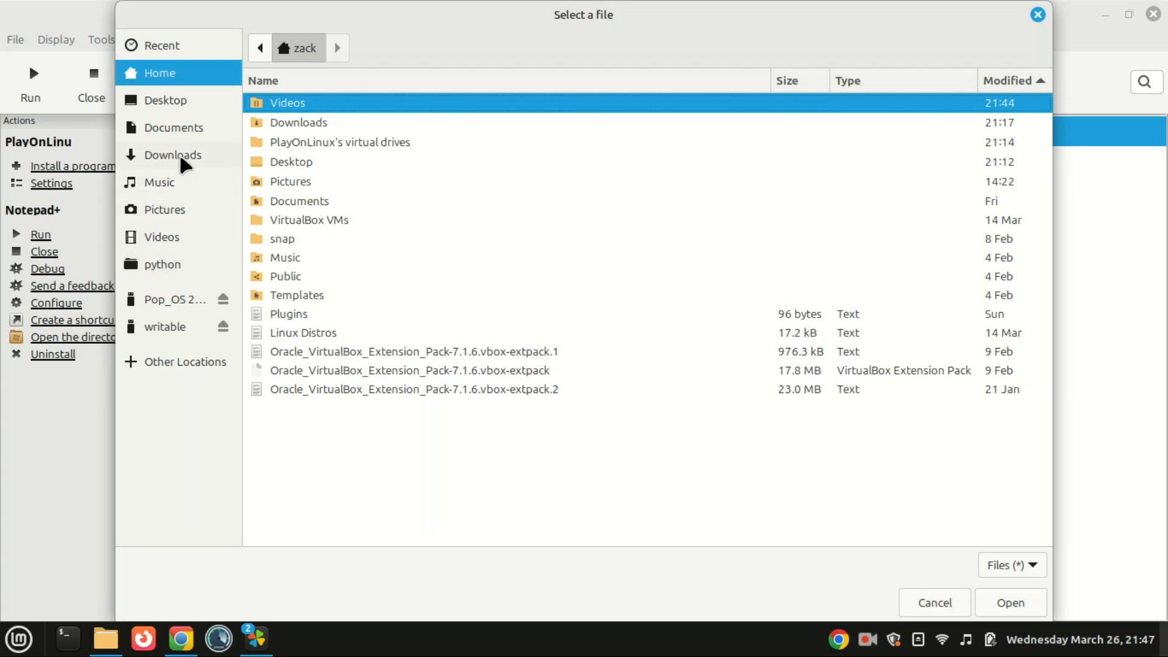
pyautogui.moveTo(177, 154)
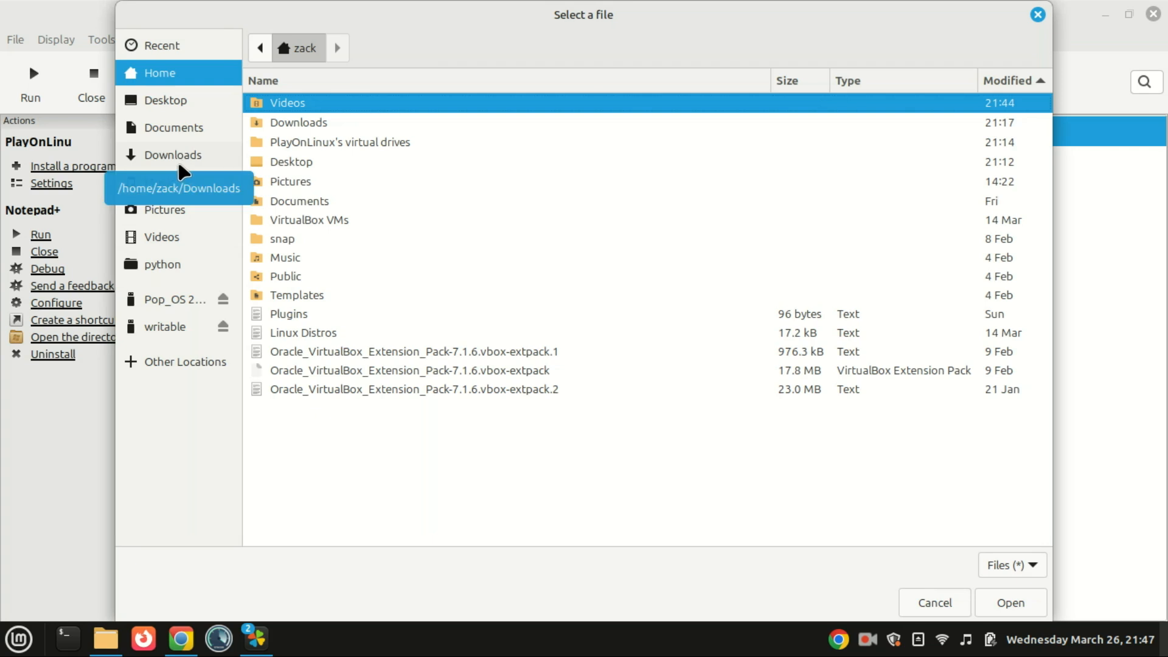
pyautogui.click(174, 155)
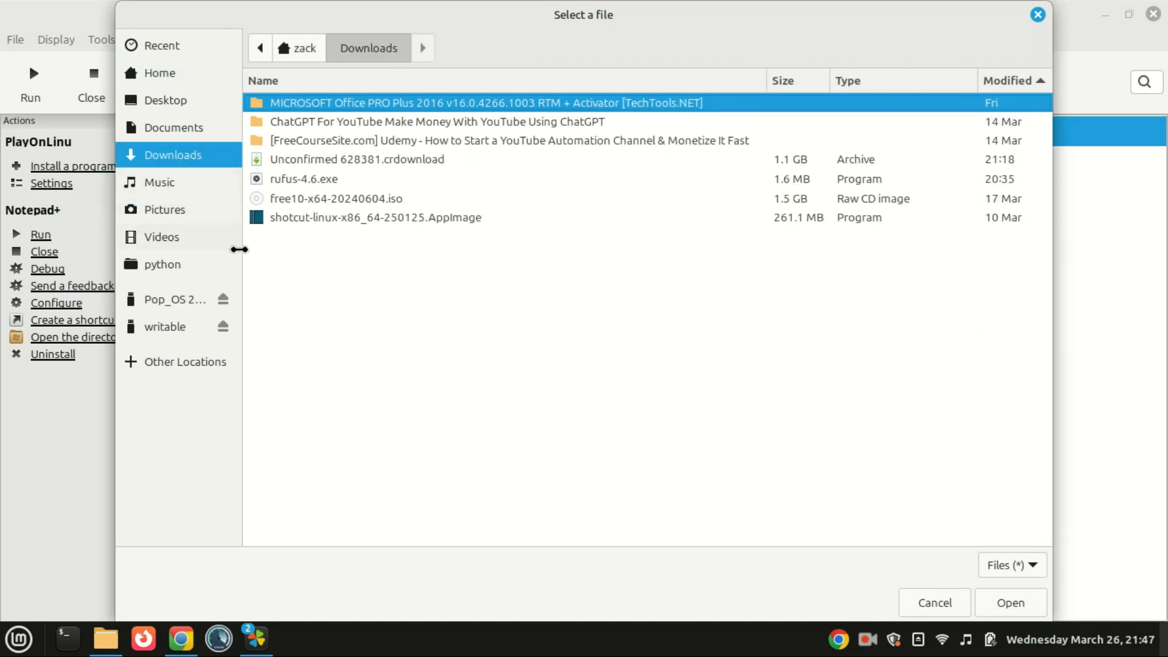
pyautogui.click(303, 179)
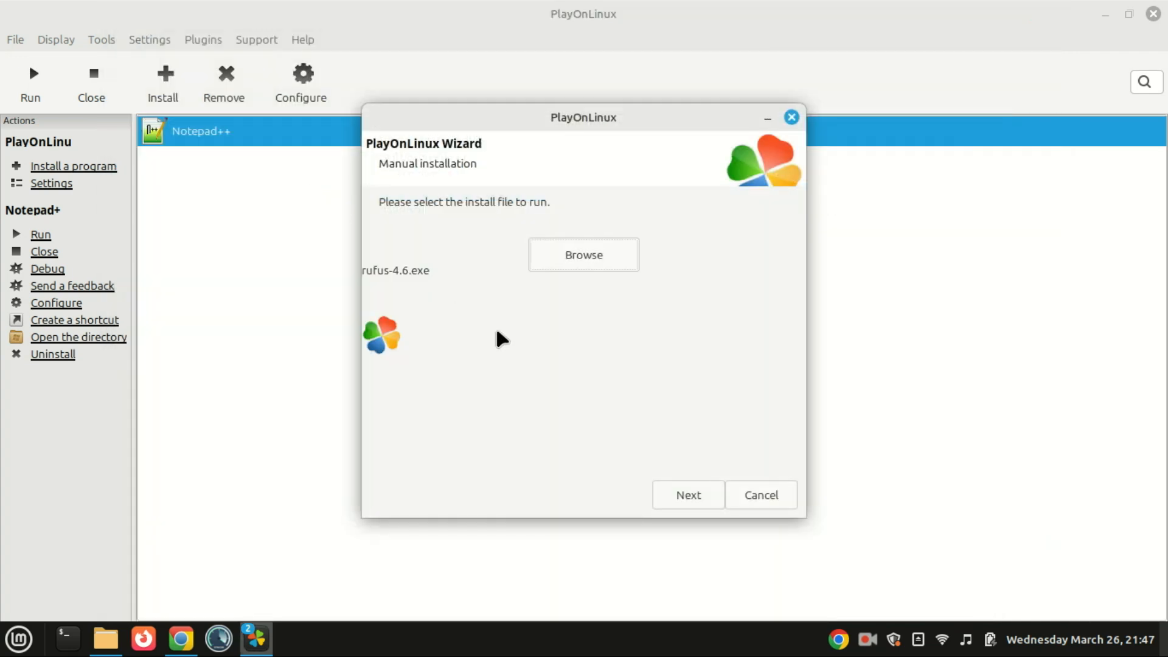
# Step: Run rufus-4.6.exe so the Rufus 4.6.2208 window launches
pyautogui.click(687, 495)
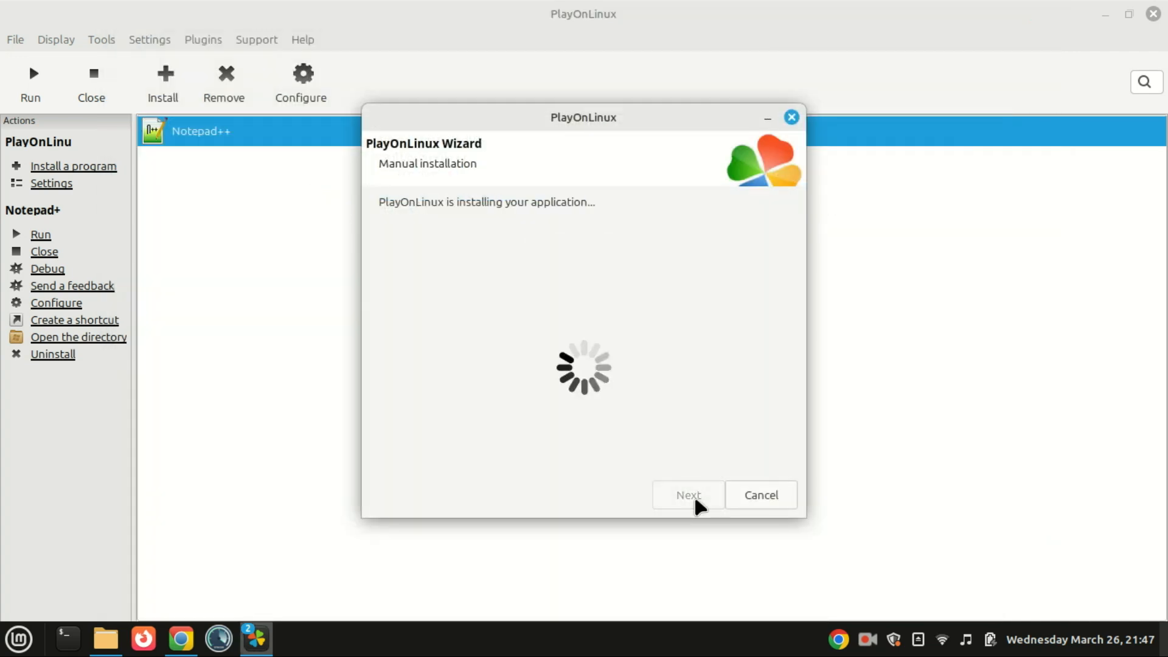
pyautogui.moveTo(659, 365)
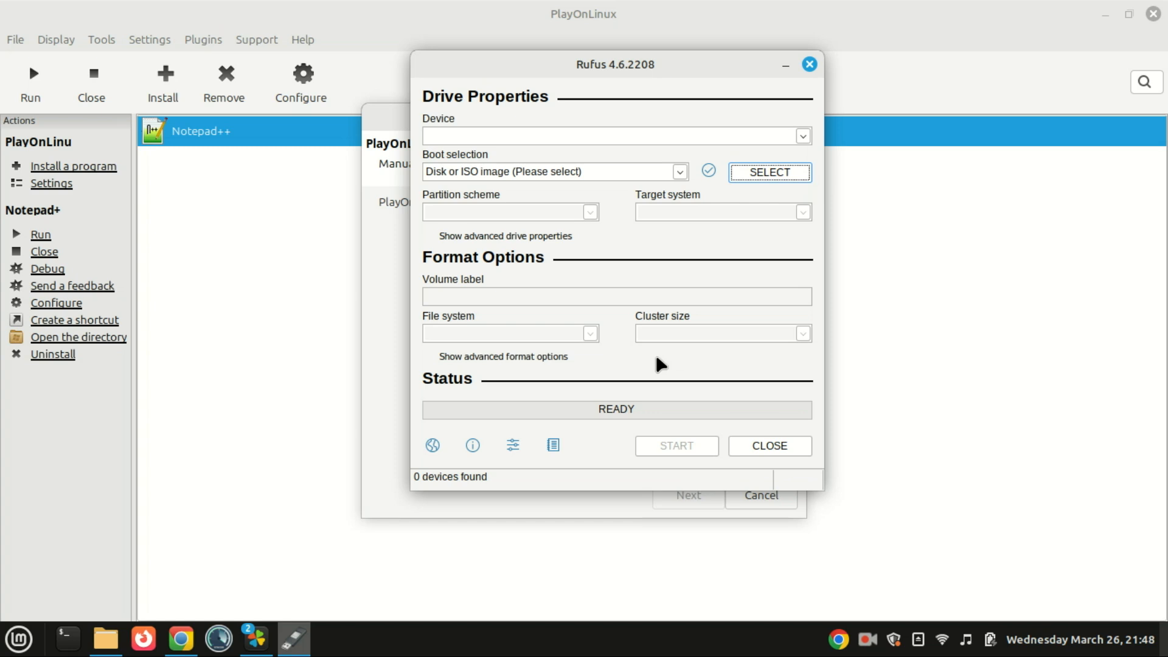
pyautogui.moveTo(499, 320)
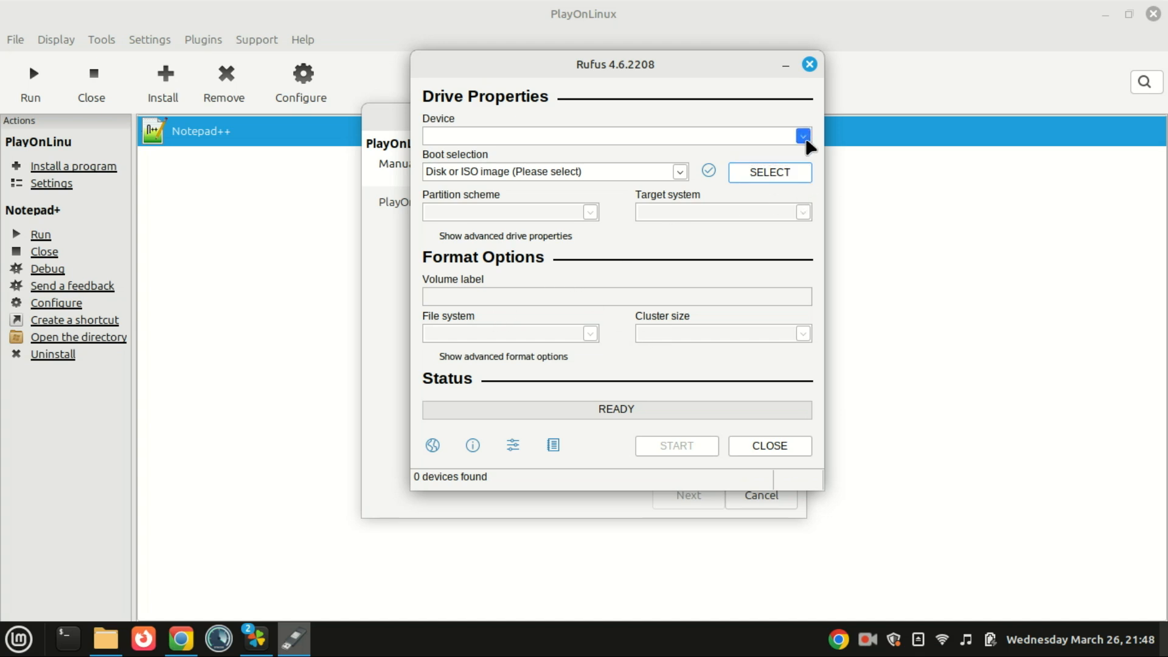
pyautogui.moveTo(808, 144)
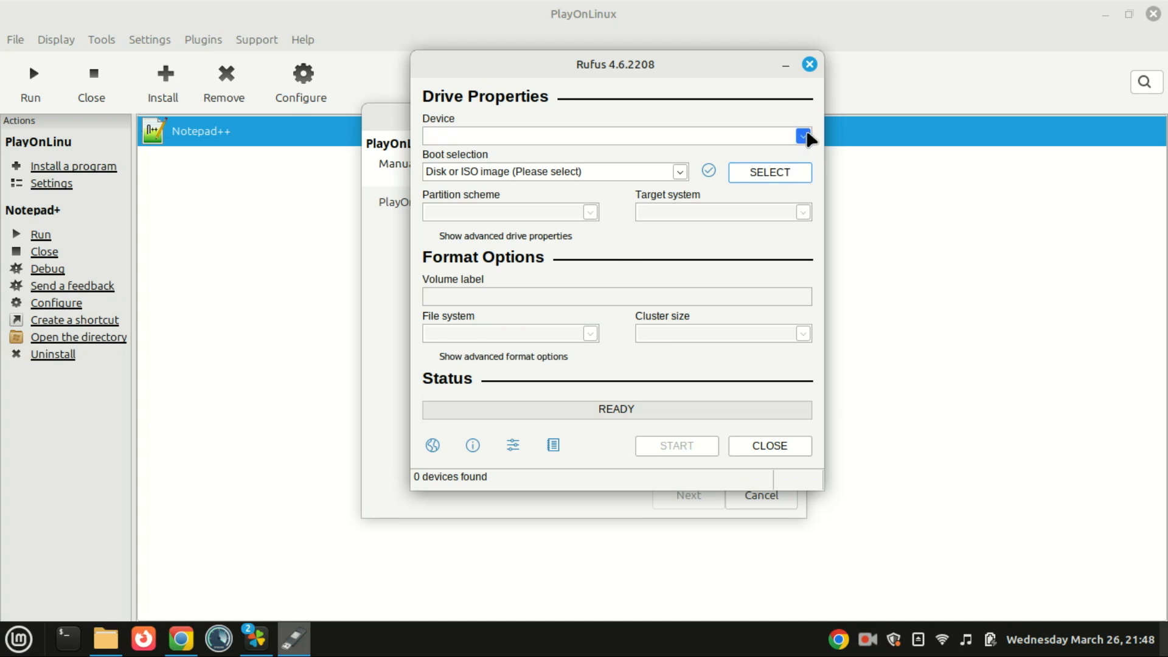